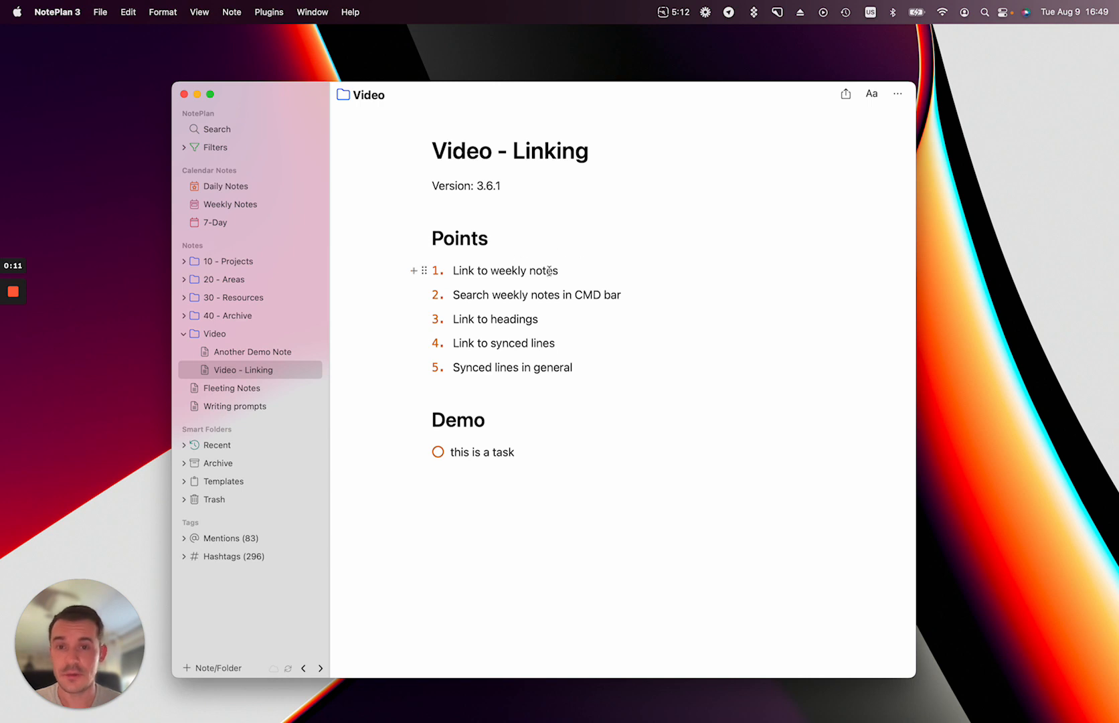
mouse_move(511, 289)
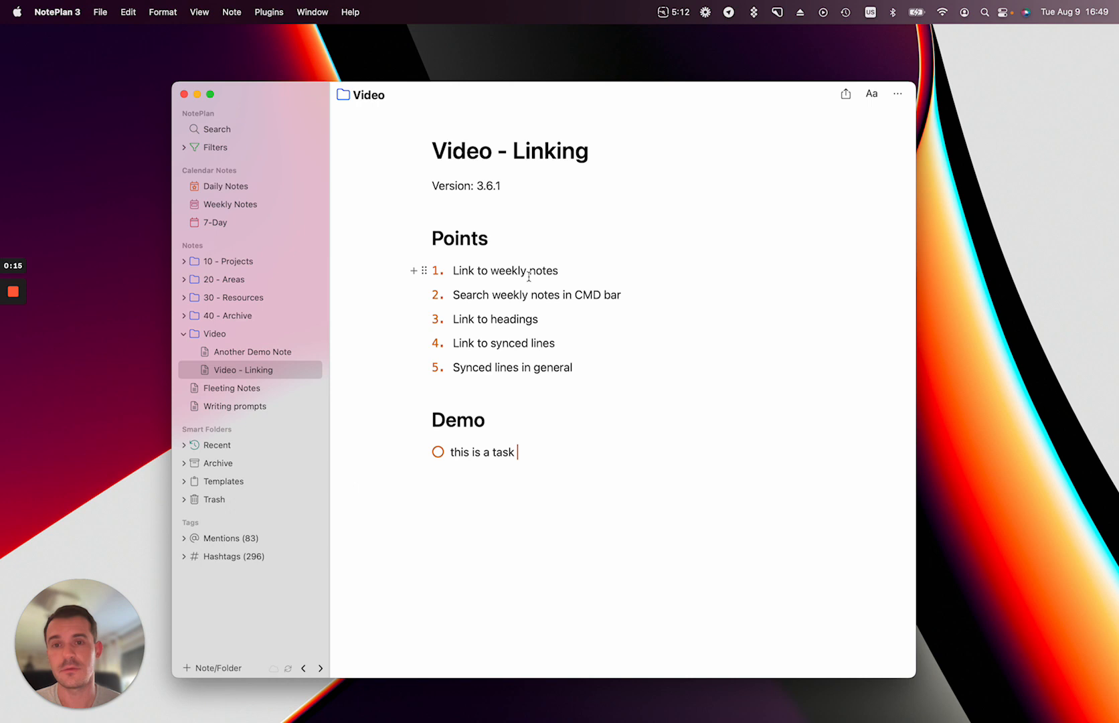
mouse_move(479, 295)
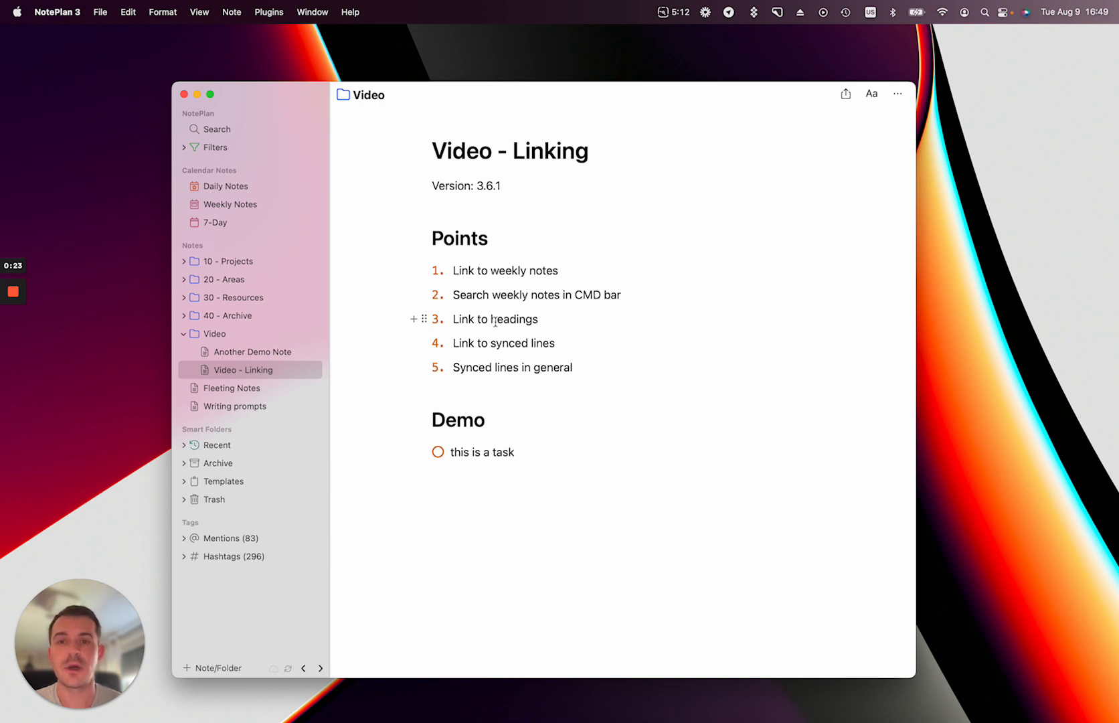
Link the Demo task to weekly note >2022-W35 via '>' date suggestions, trying 'wk', 'thiswe' and 'in3weeks'.
click(516, 451)
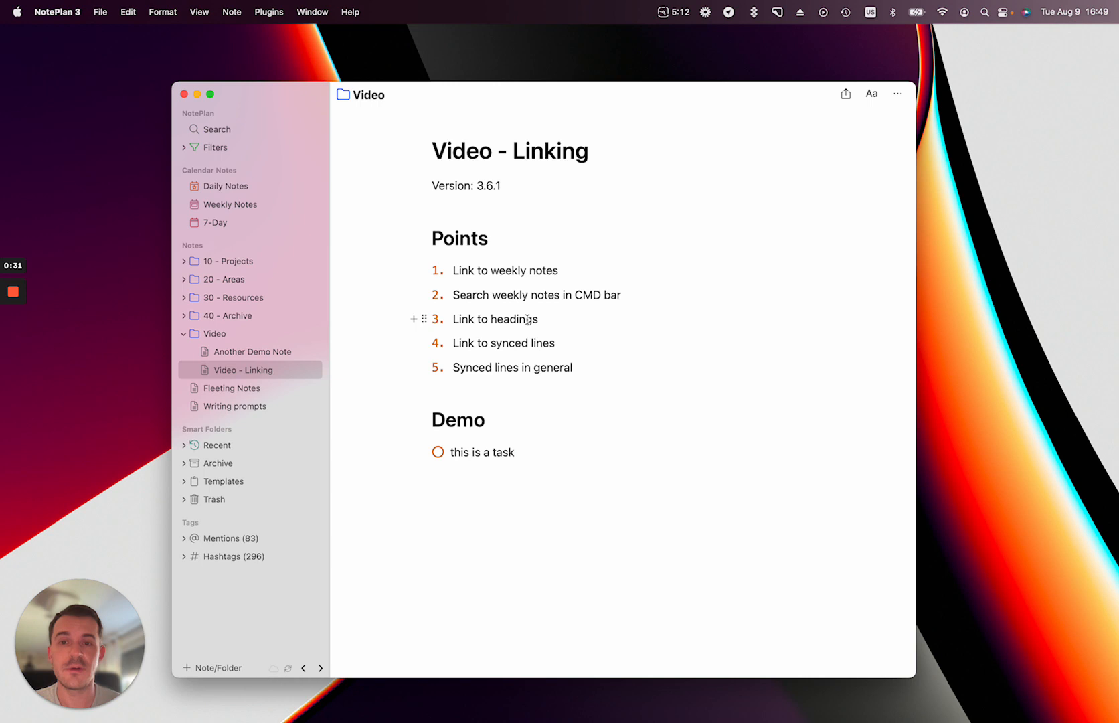
mouse_move(472, 343)
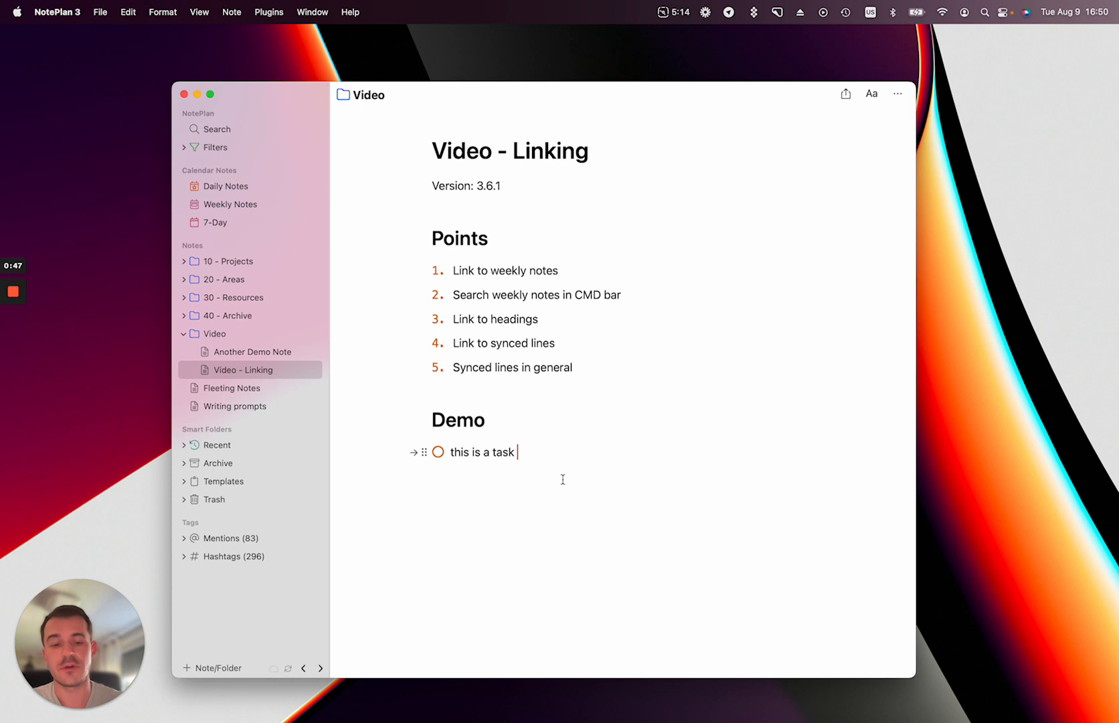
text(>)
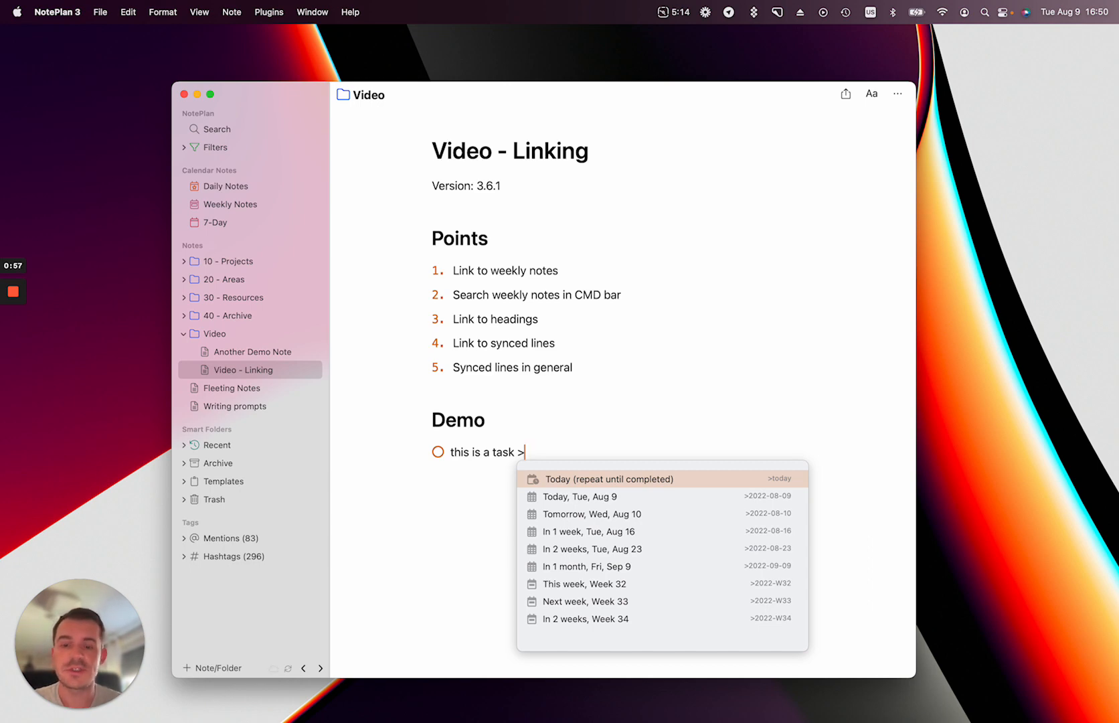
text(wk)
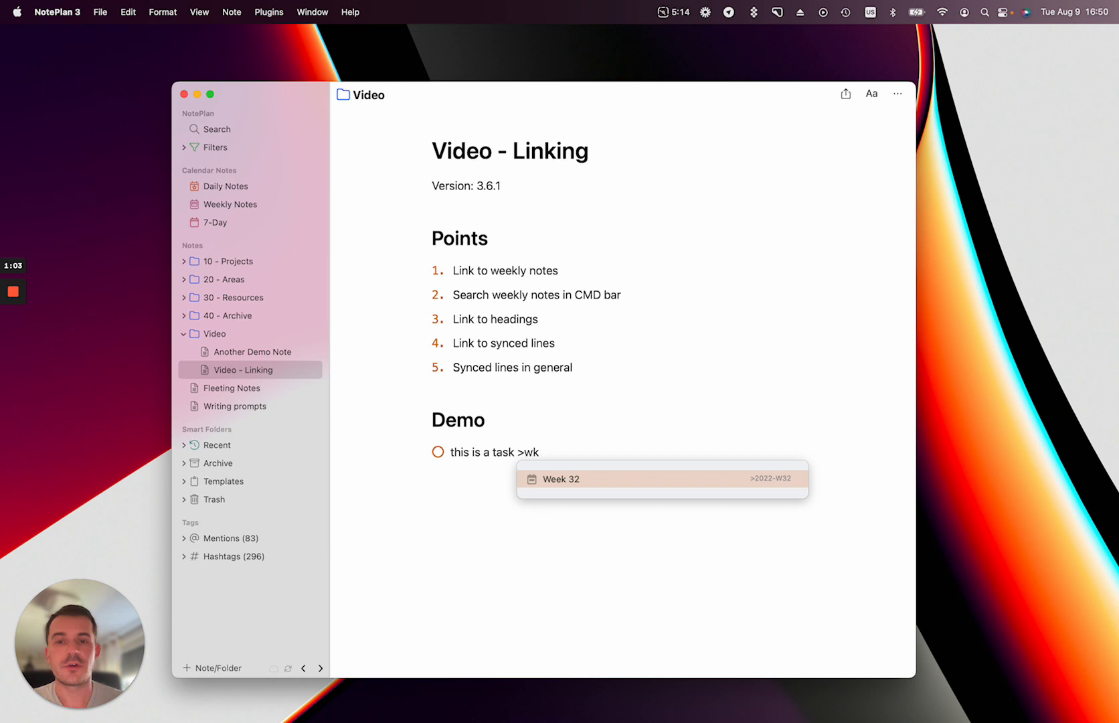
key(backspace)
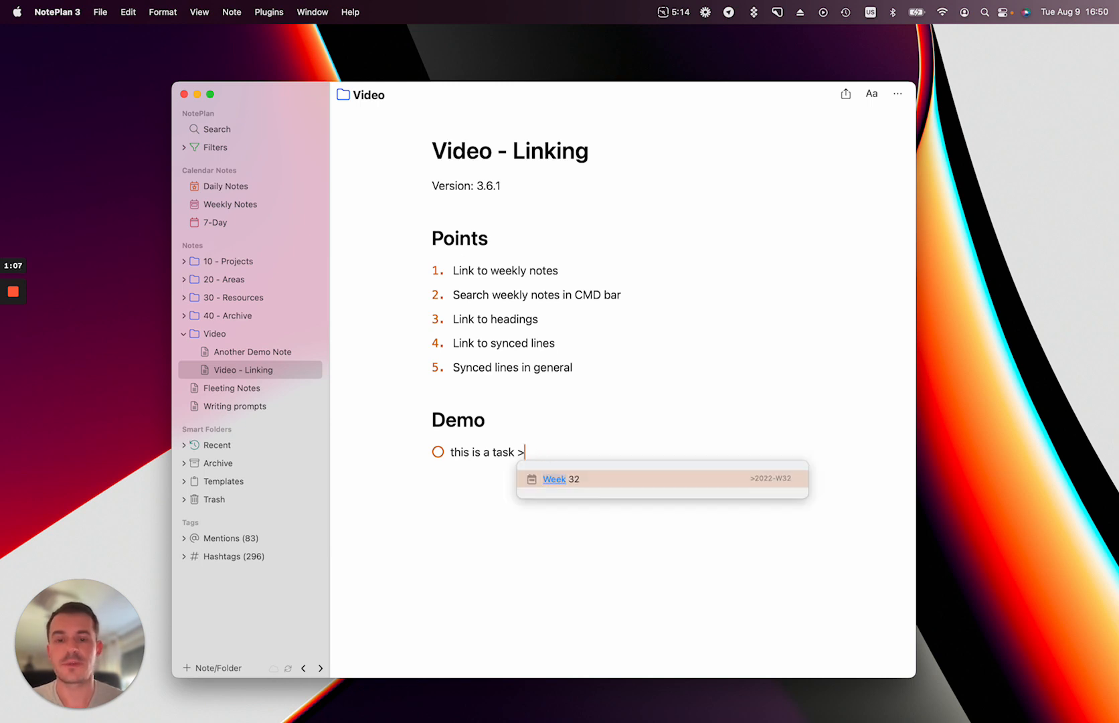
text(thiswe)
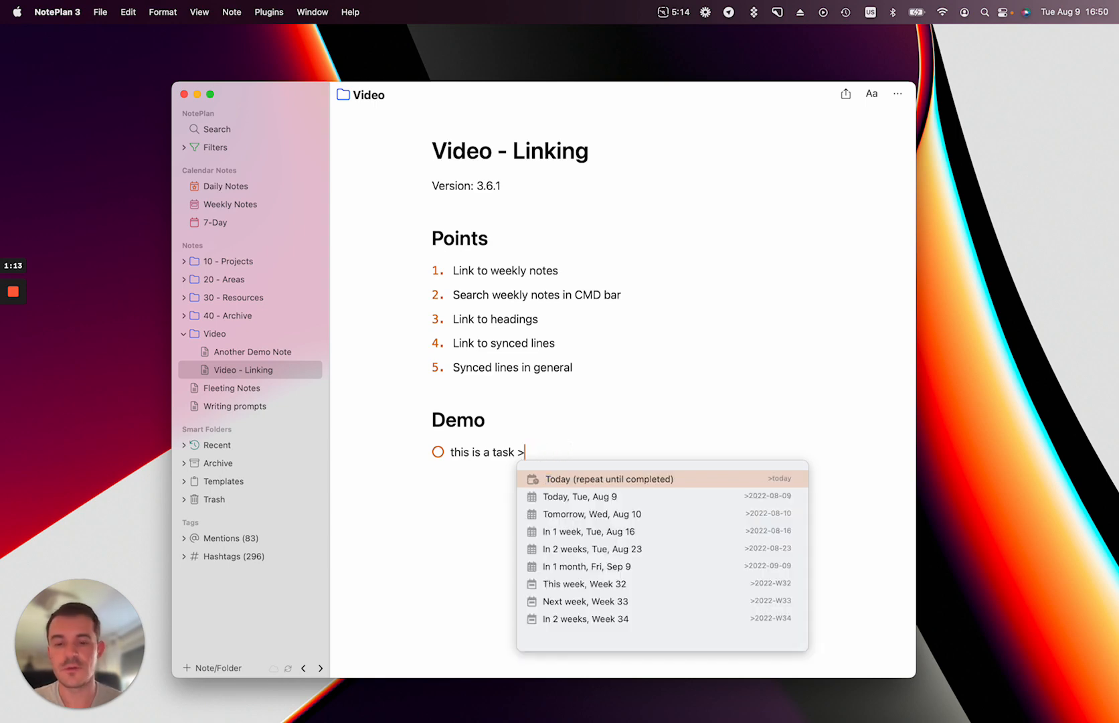
text(in3weeks)
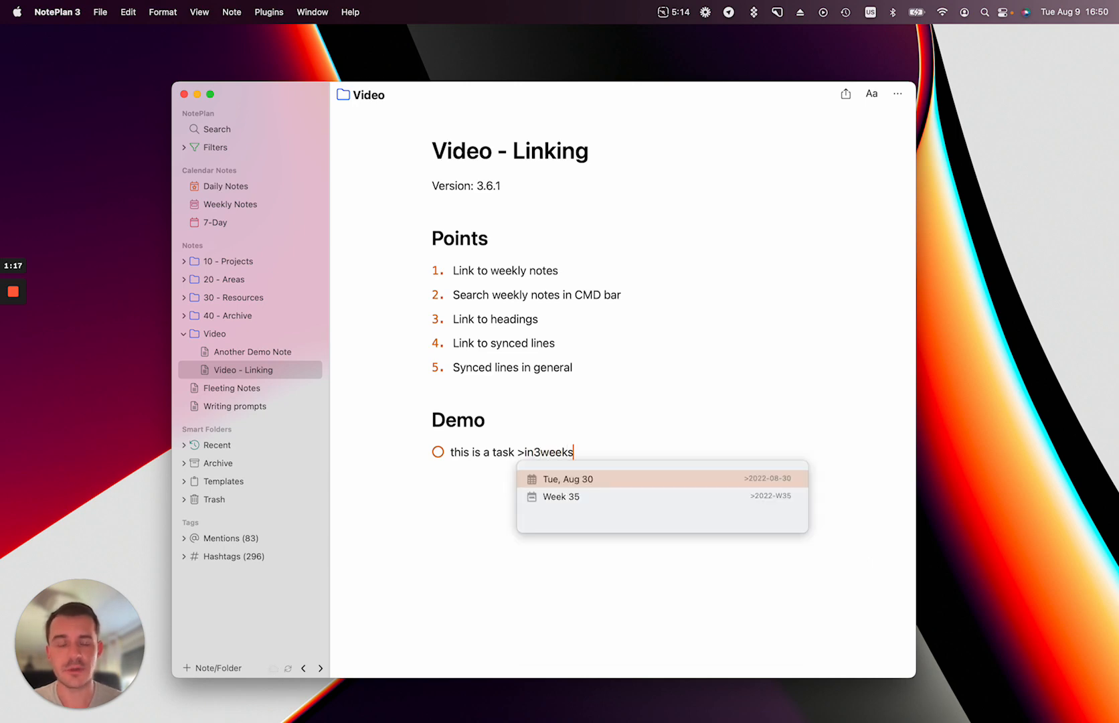
click(561, 495)
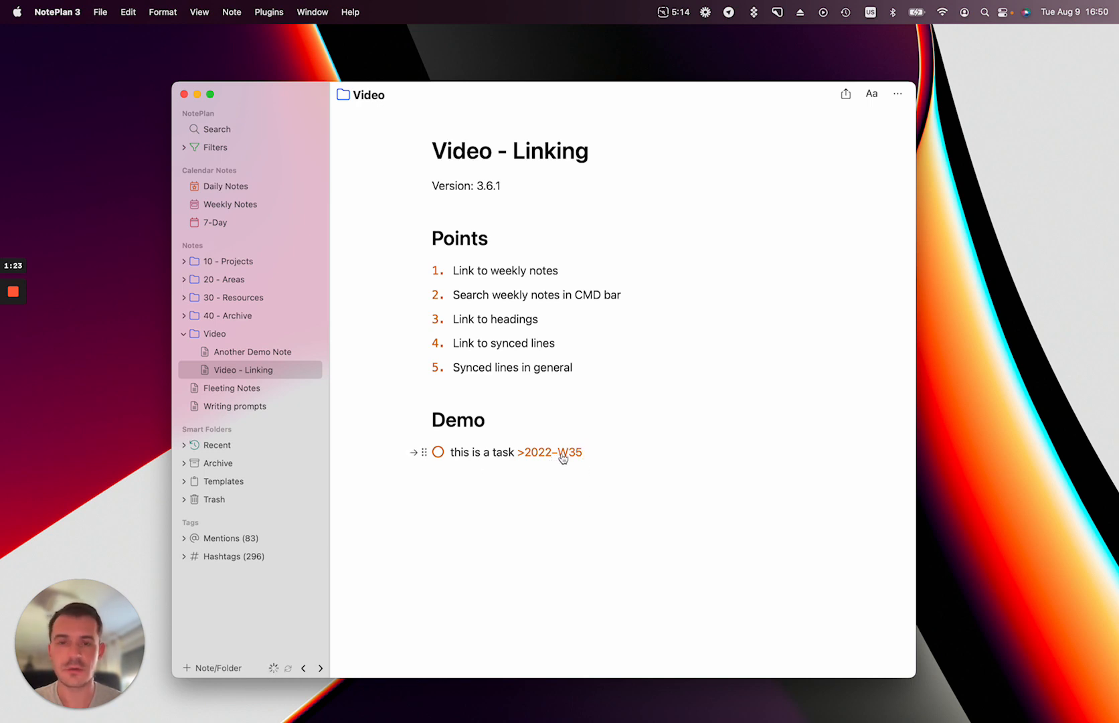
click(551, 451)
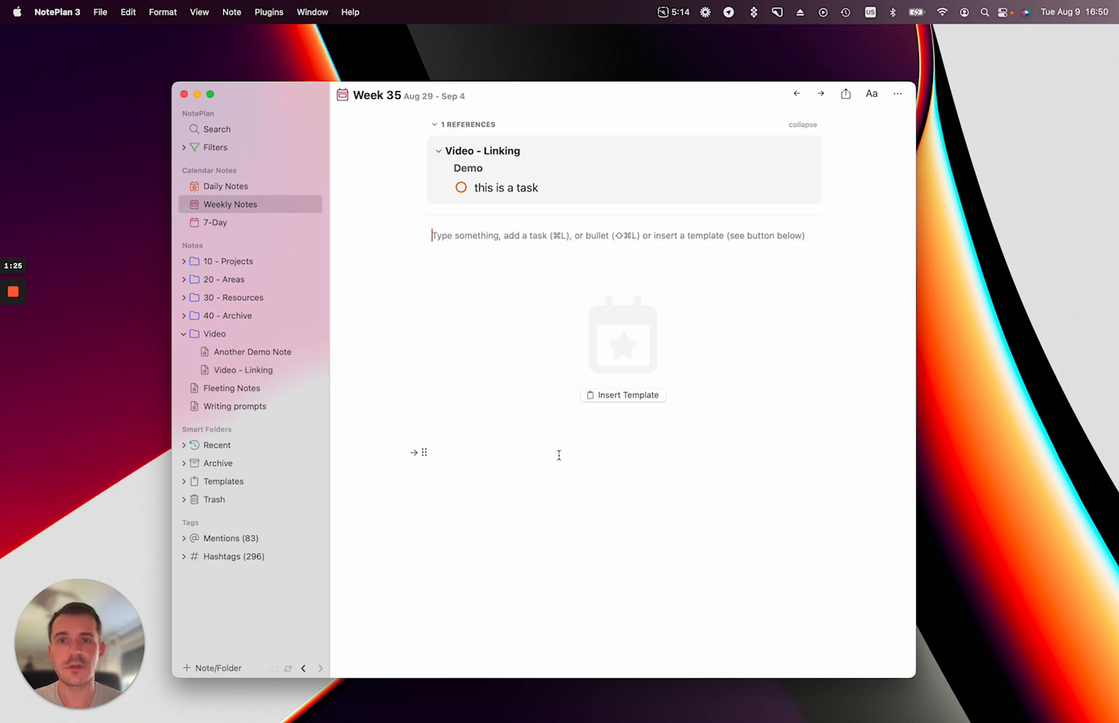
mouse_move(469, 209)
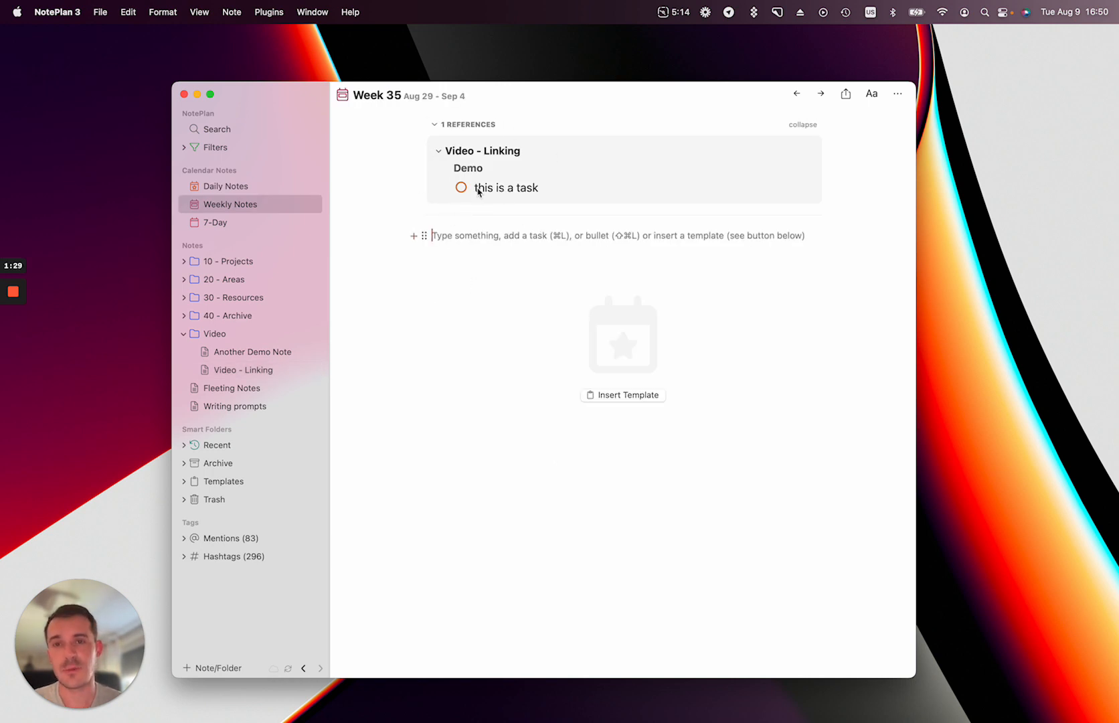
mouse_move(525, 168)
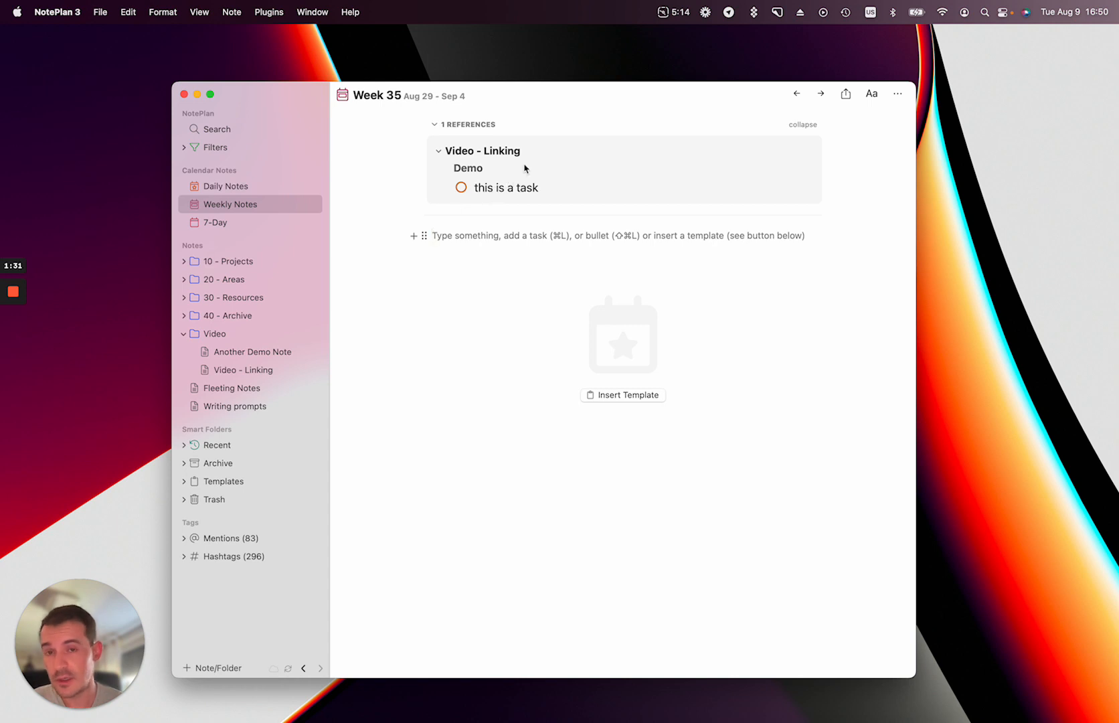
mouse_move(511, 189)
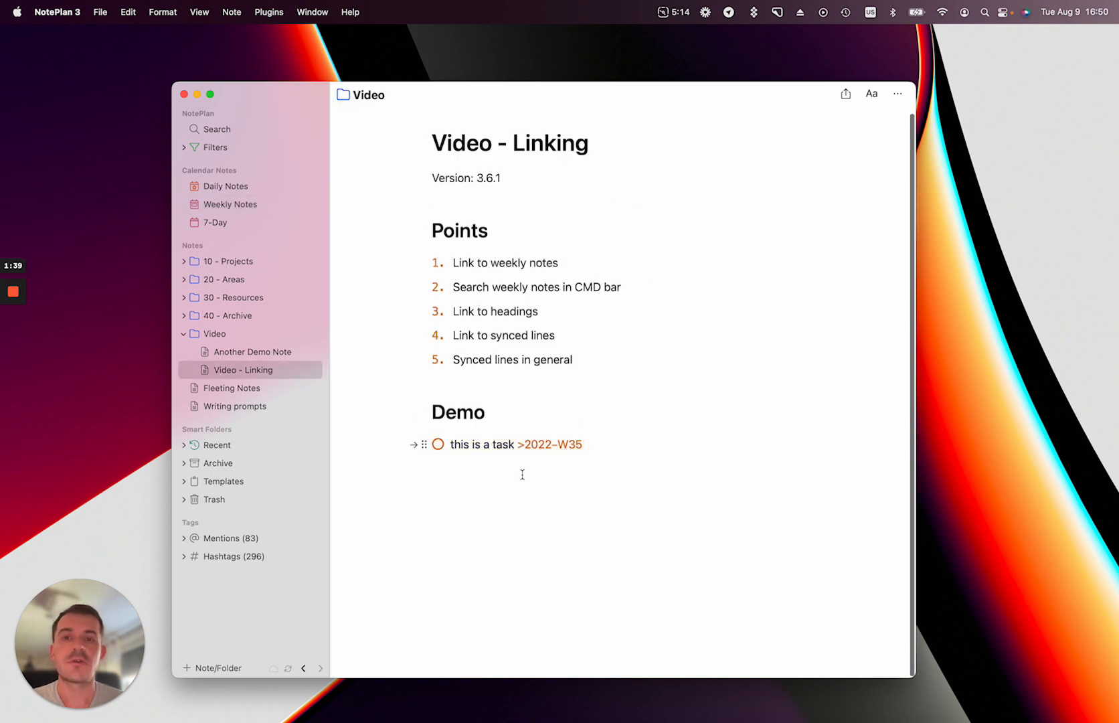
click(585, 444)
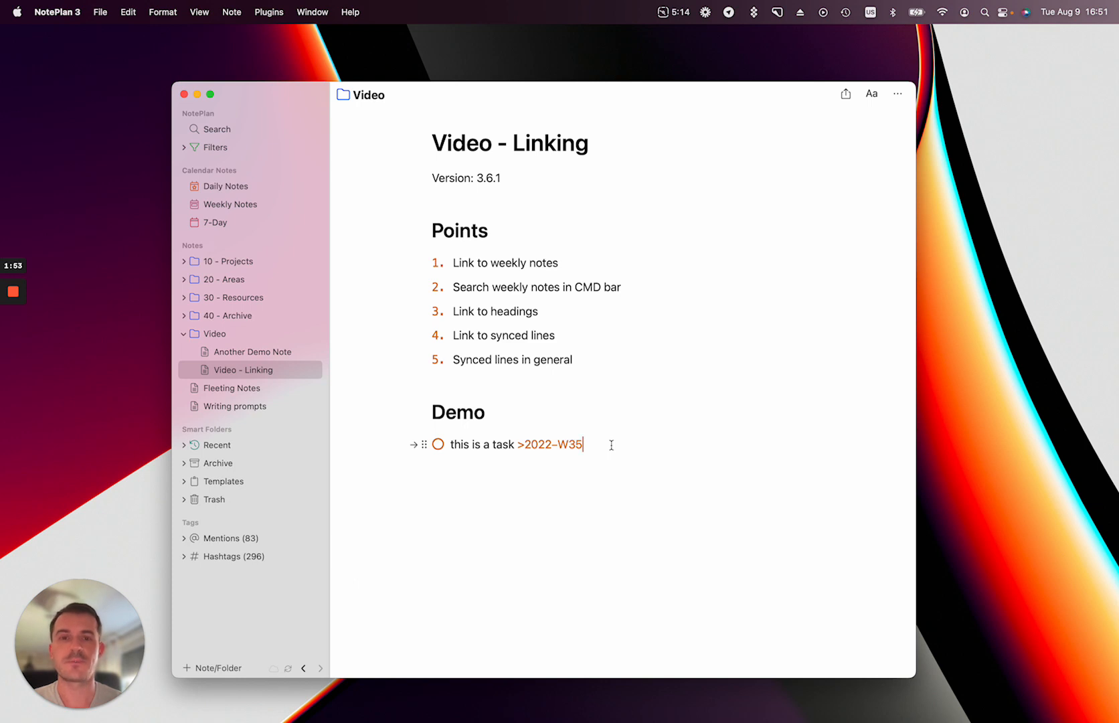
Follow the >2022-W35 link, add the line 'test' so the weekly note saves as 2022-W35.md.
click(546, 445)
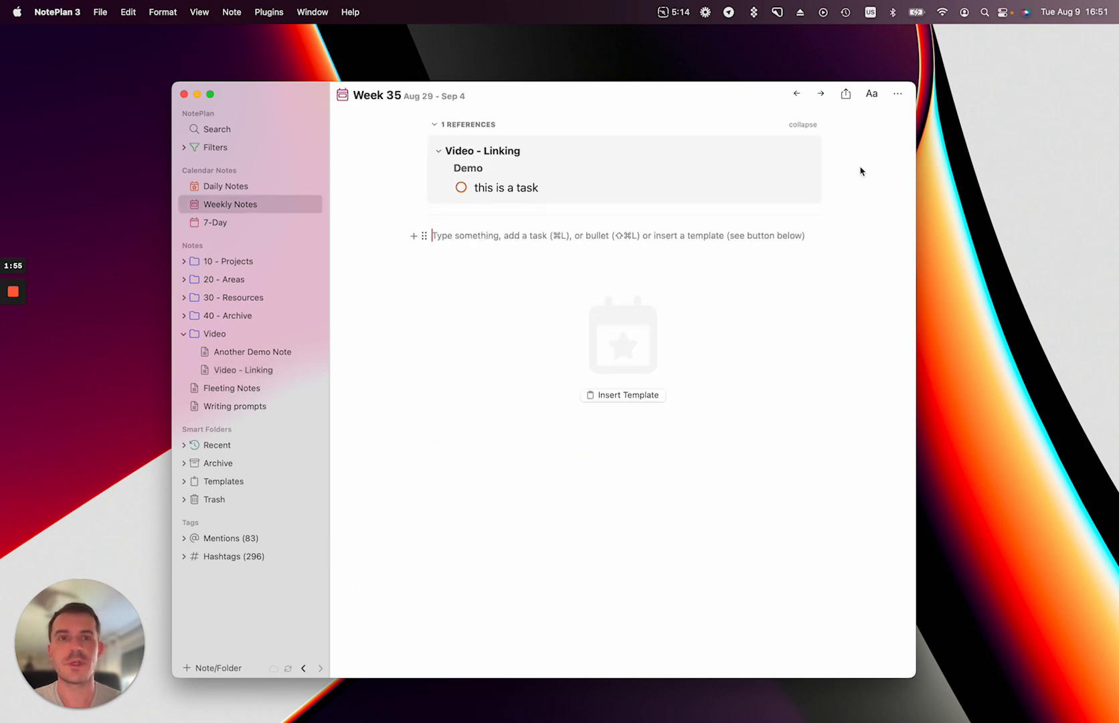
click(896, 93)
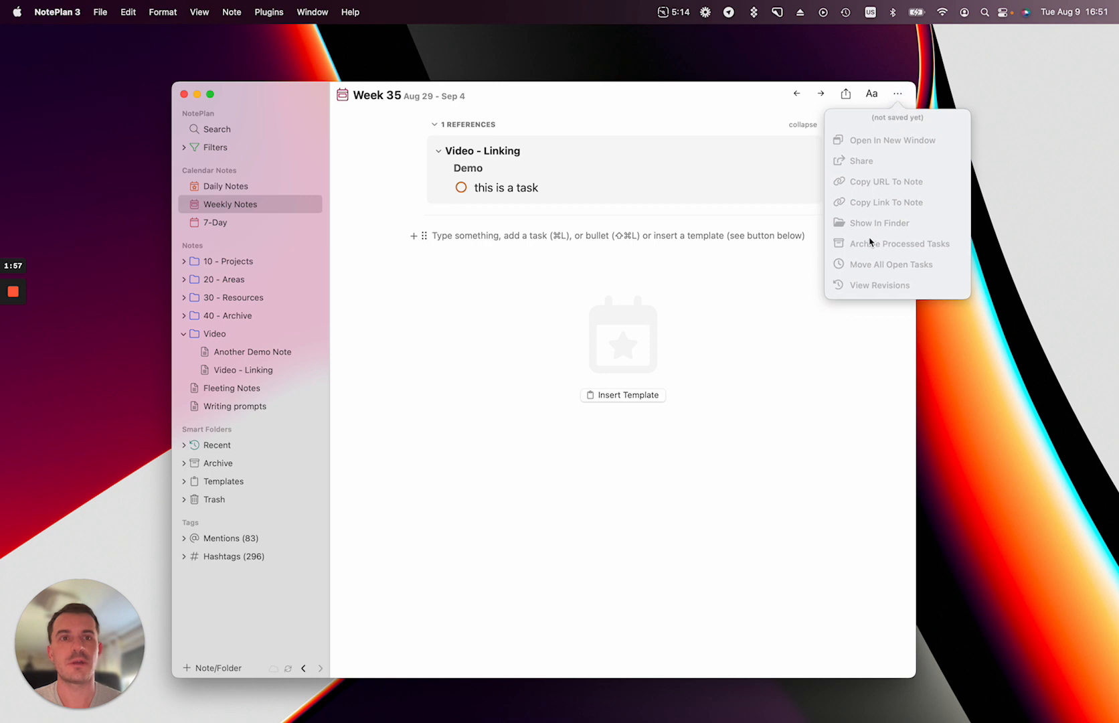
text(te)
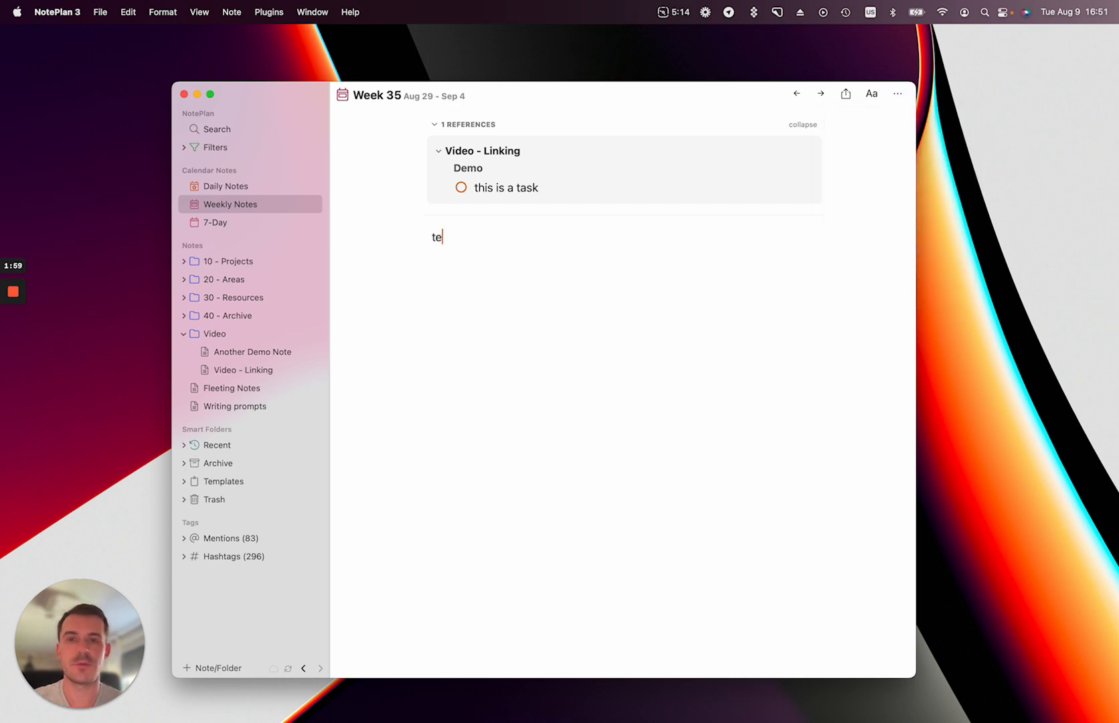
text(st)
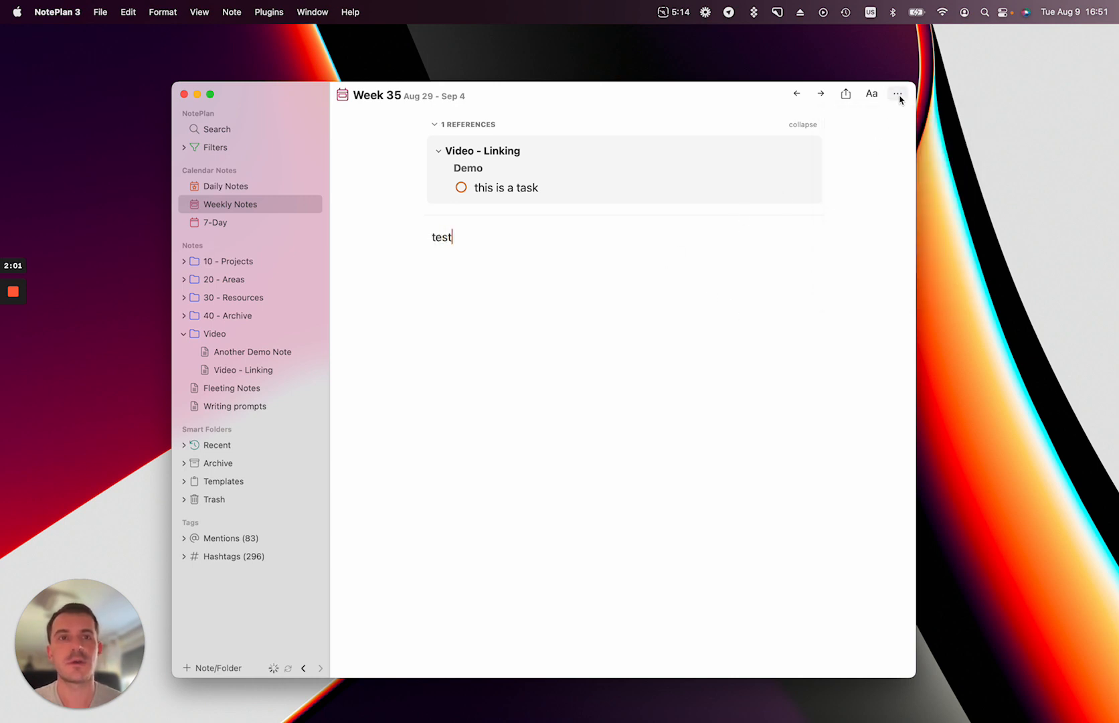
click(898, 94)
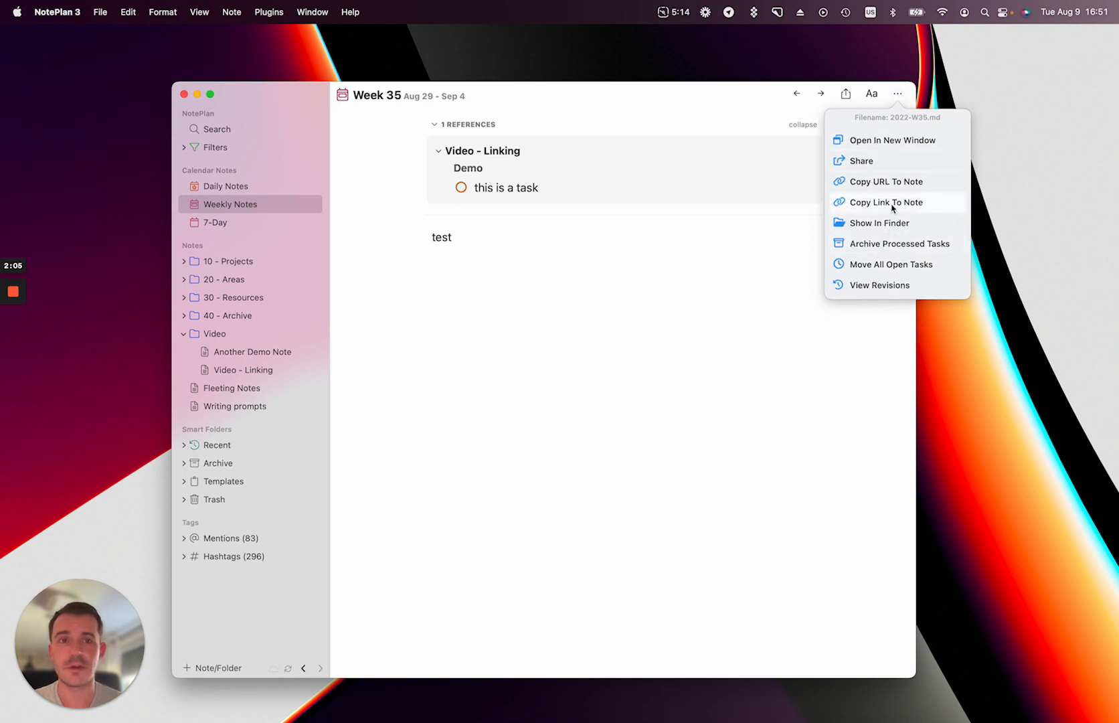
mouse_move(890, 181)
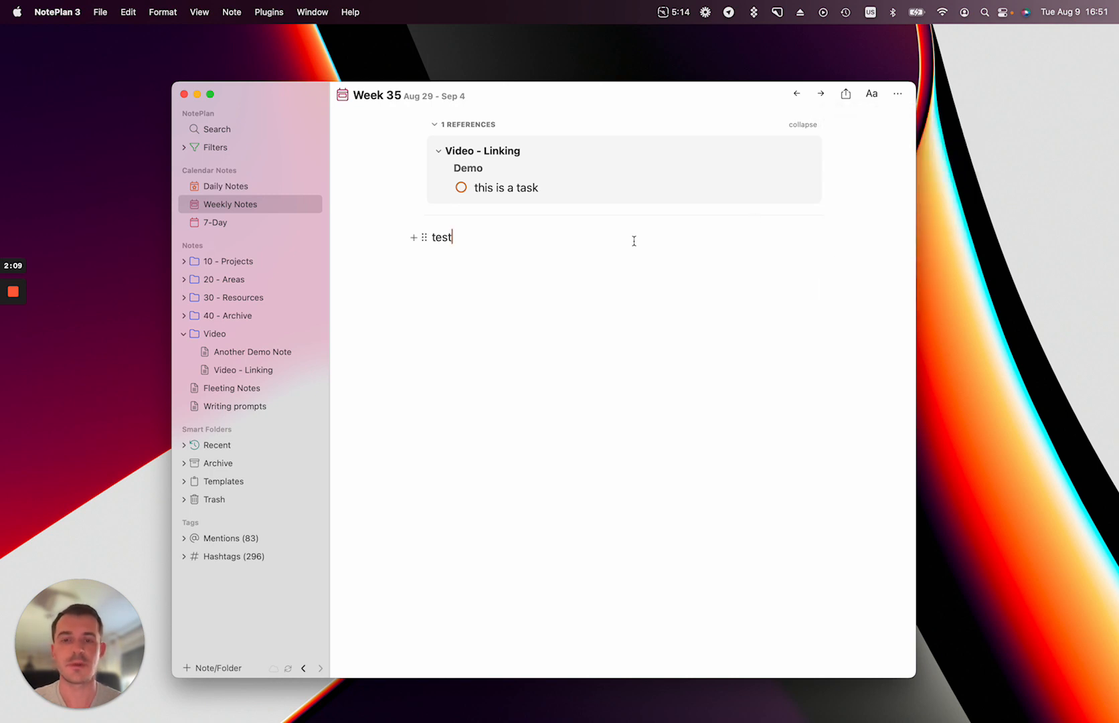
click(243, 369)
text(W)
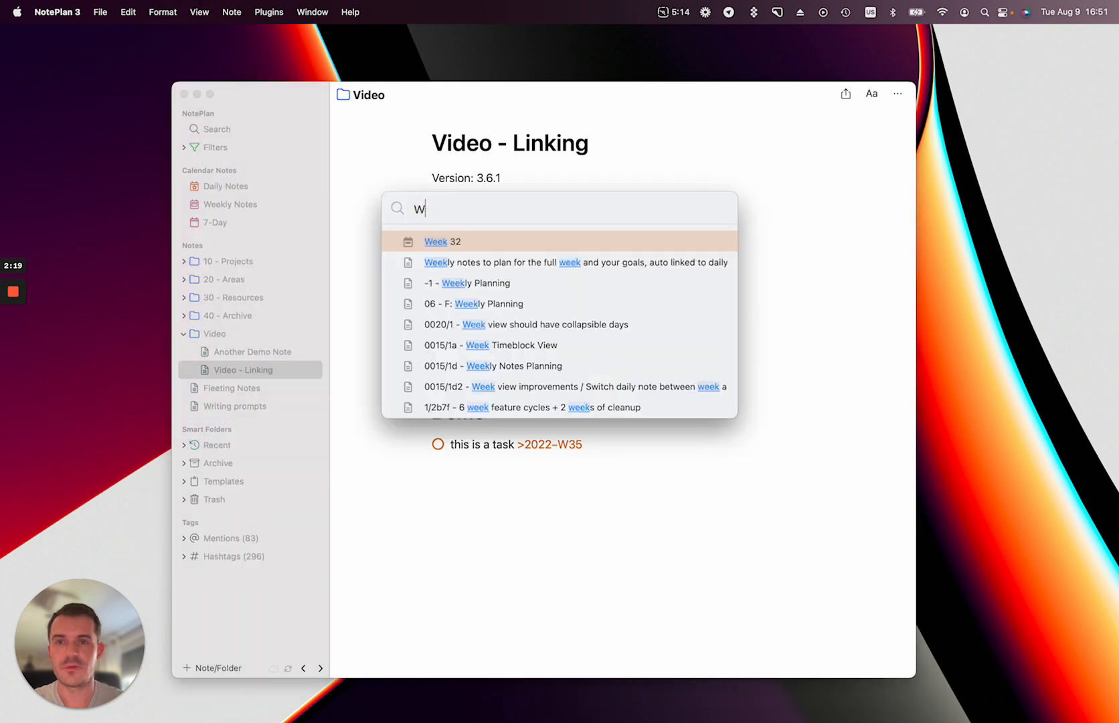
Search weeks in the CMD bar with 'week' and 'in 5 weeks' down to Week 37, then return to Video - Linking.
text(eek)
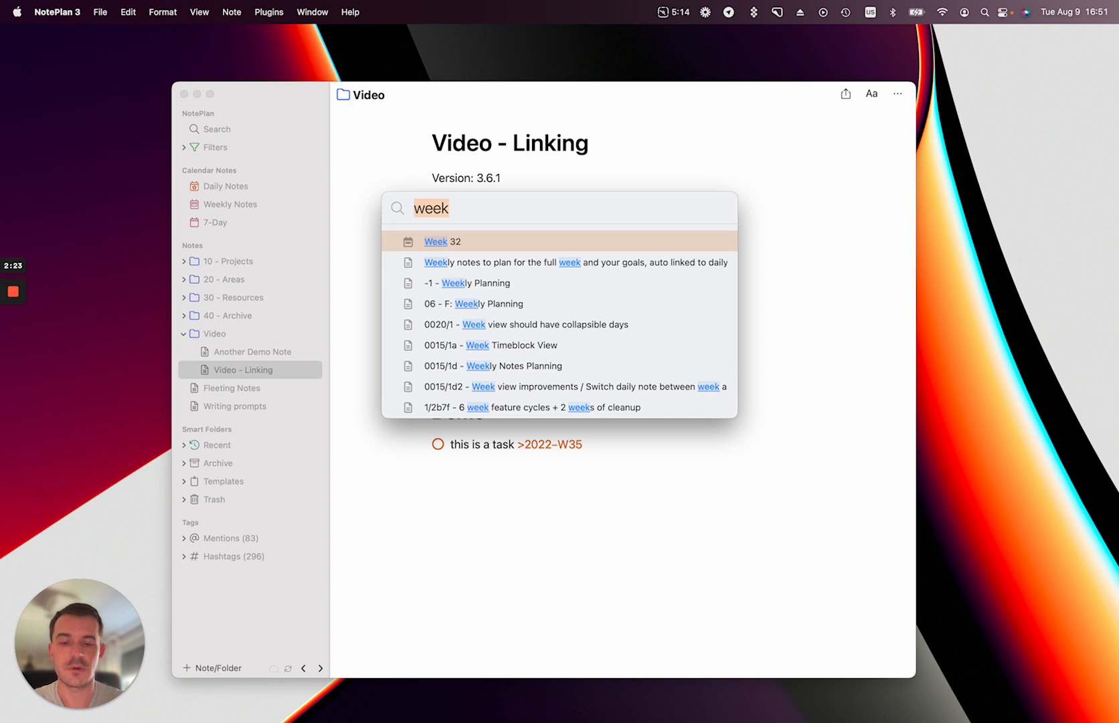
text(in 5 weeks)
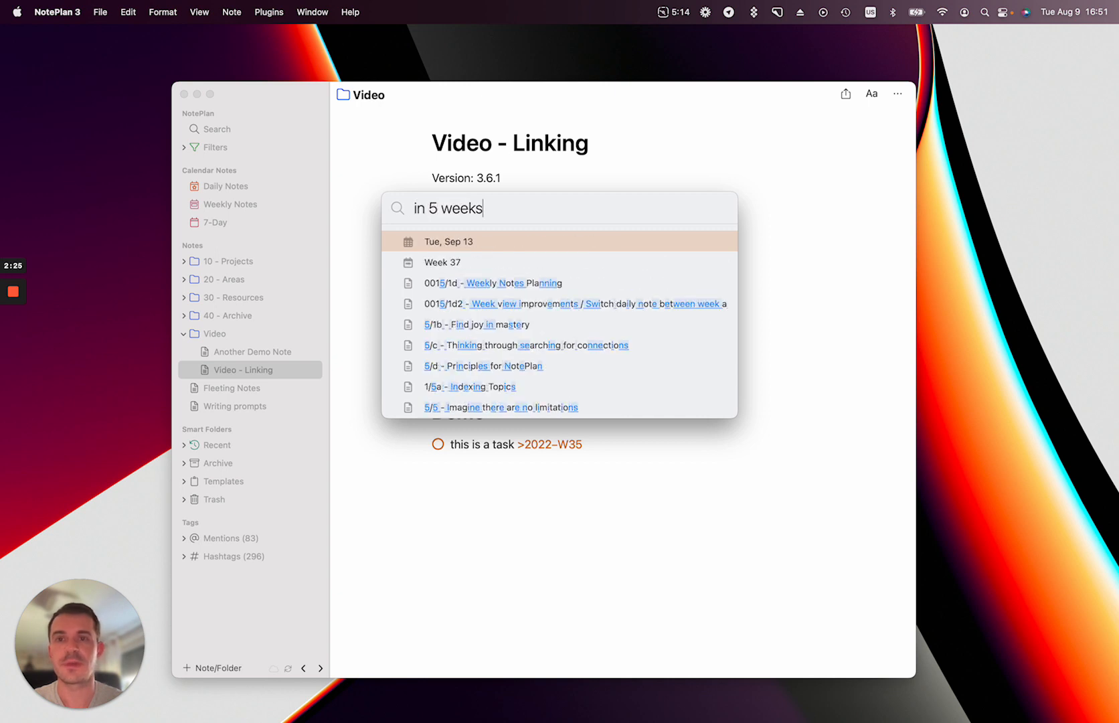
key(Down)
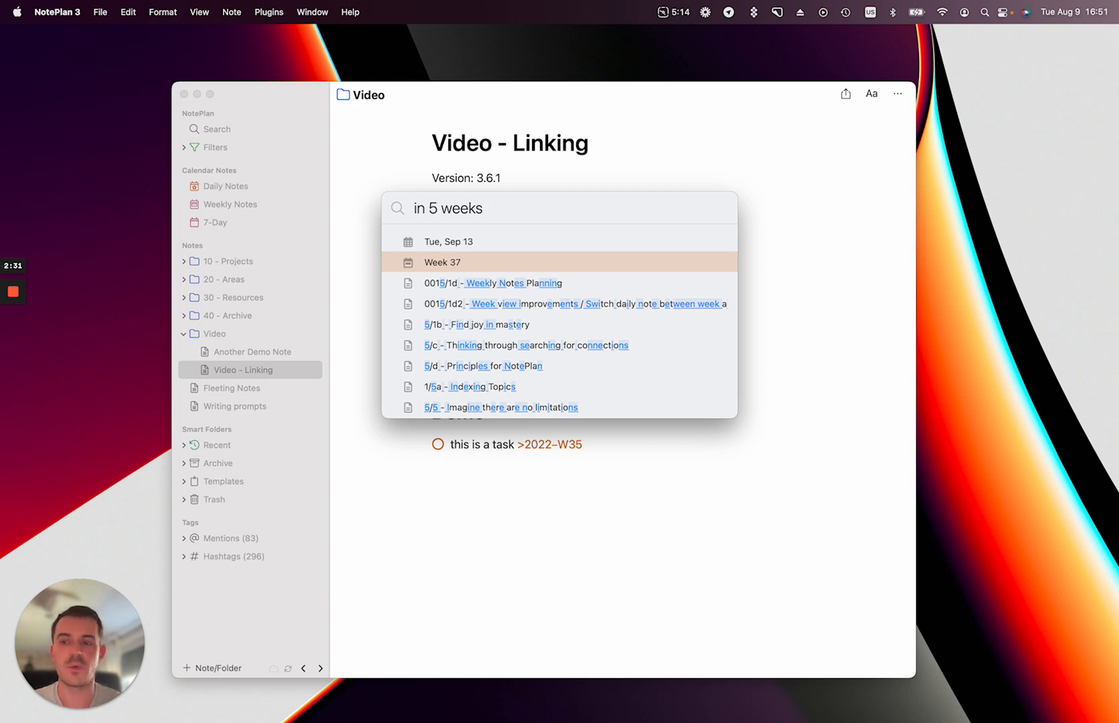
click(485, 207)
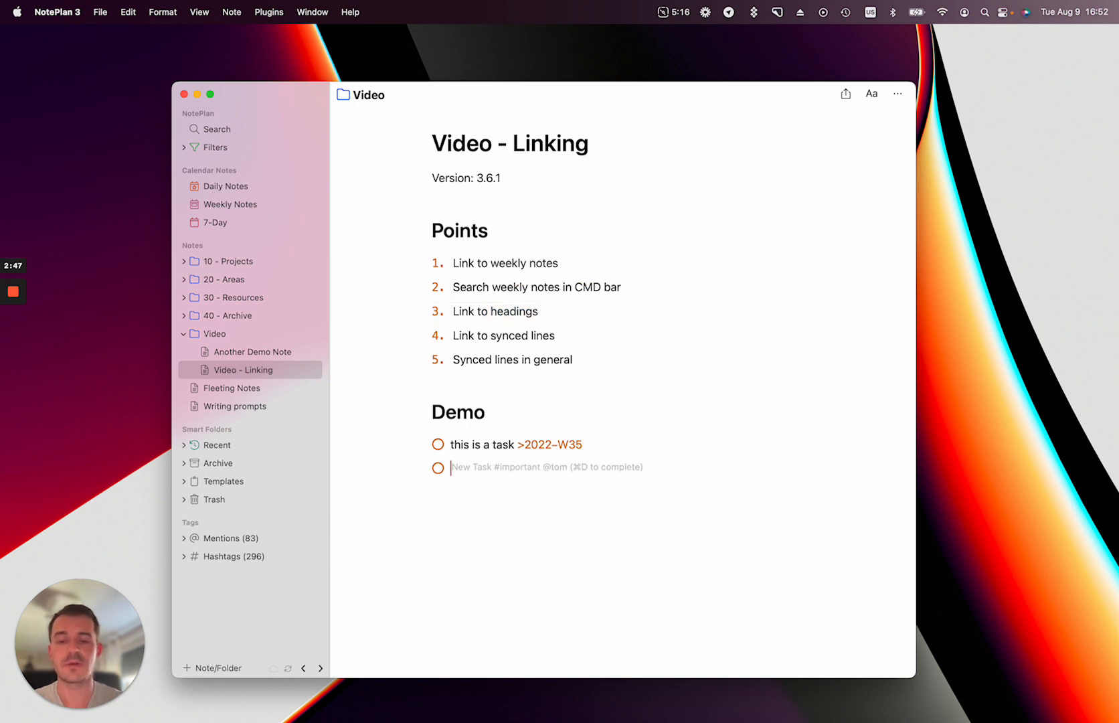
Add a second Demo task reading 'task', trying '[[another' note suggestions before removing the link text.
text(task)
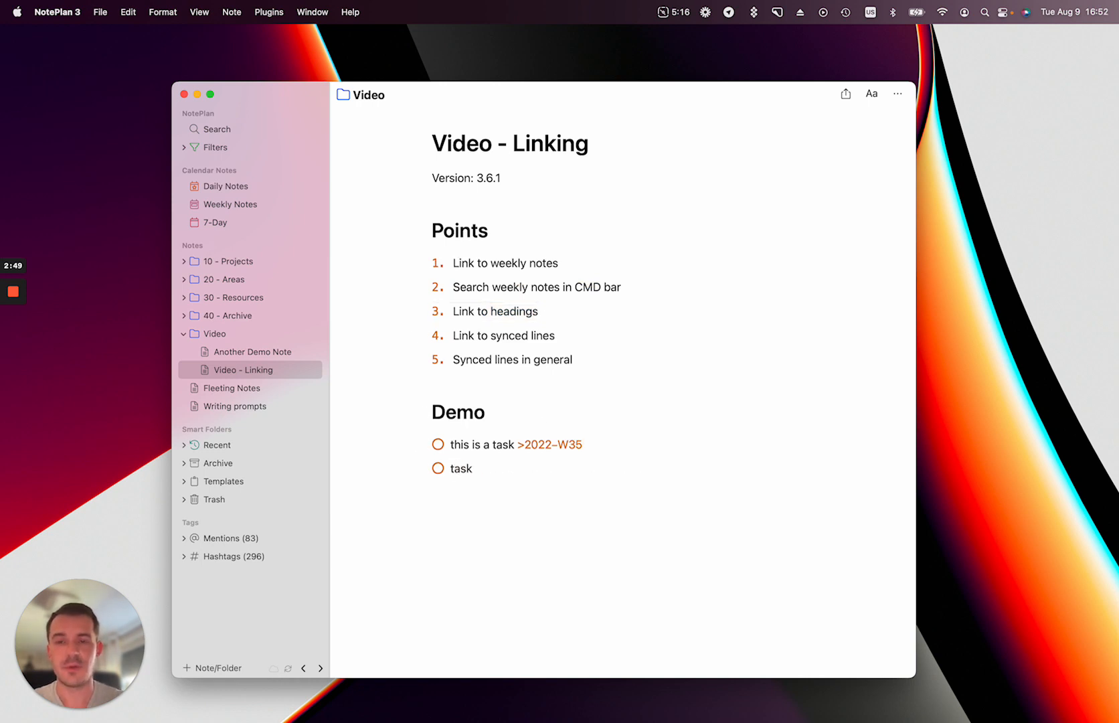
text([[)
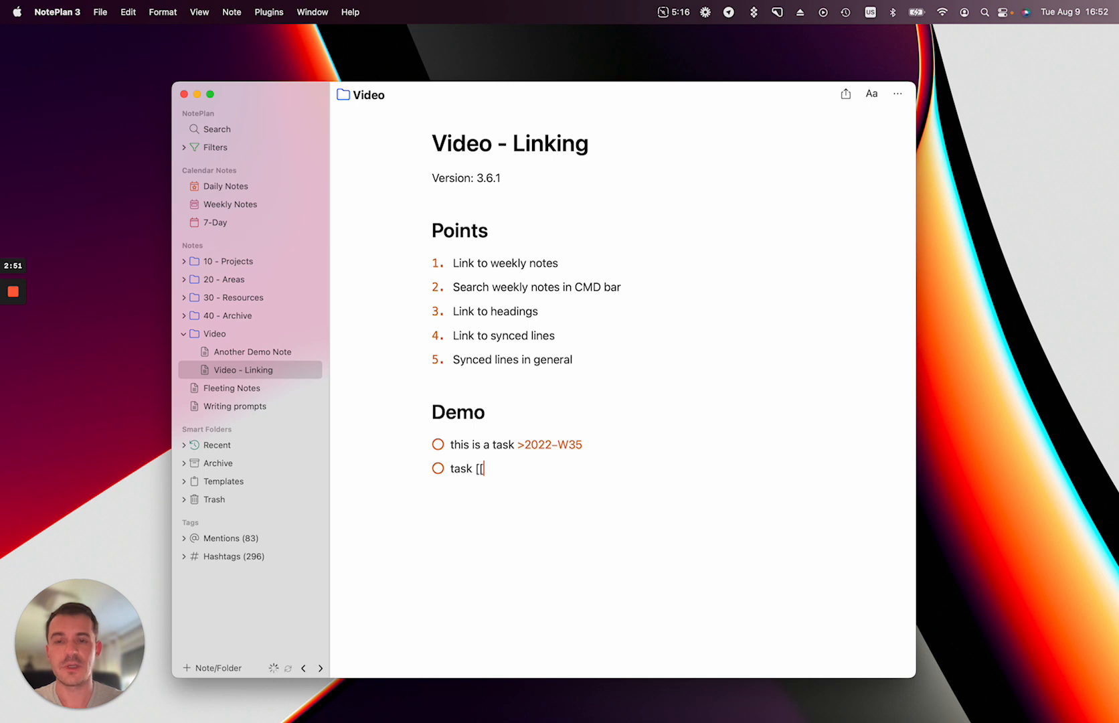
text(another)
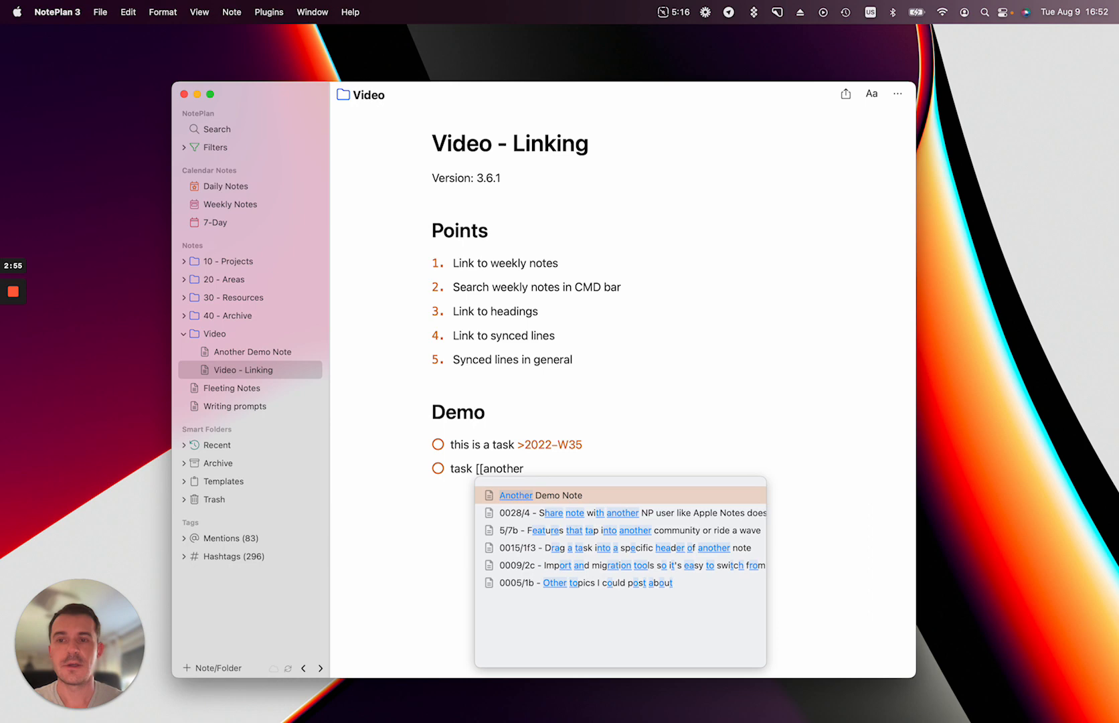
click(541, 495)
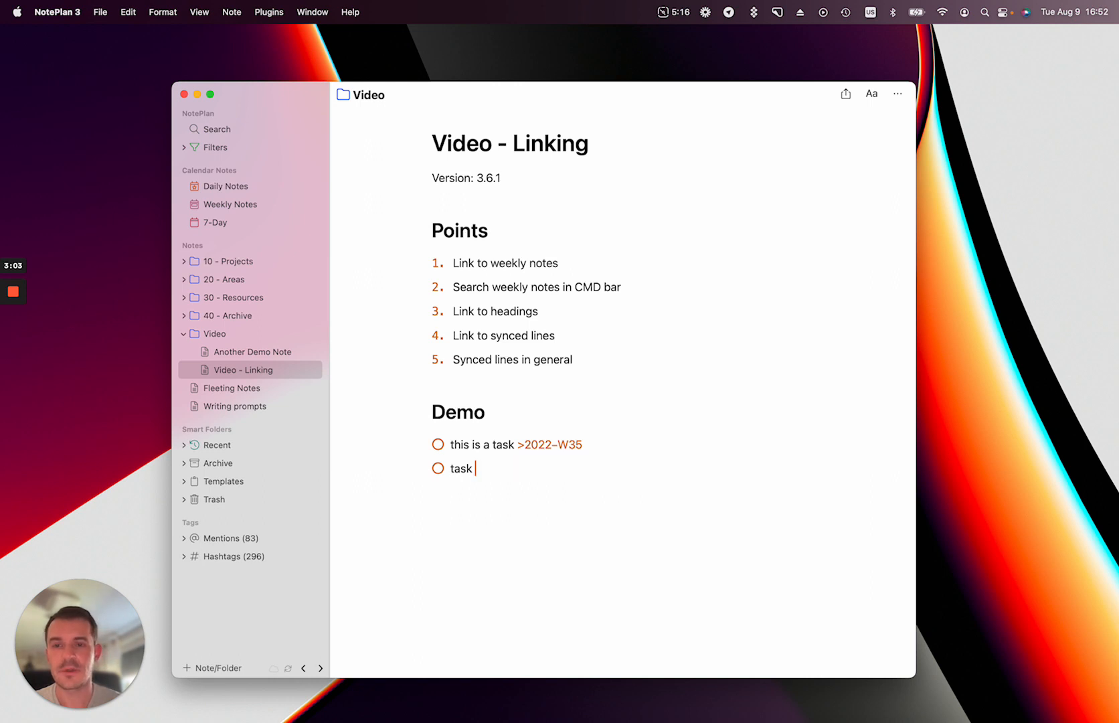
Copy a [[Link]] to the A subheading heading of Another Demo Note and return to Video - Linking.
click(254, 350)
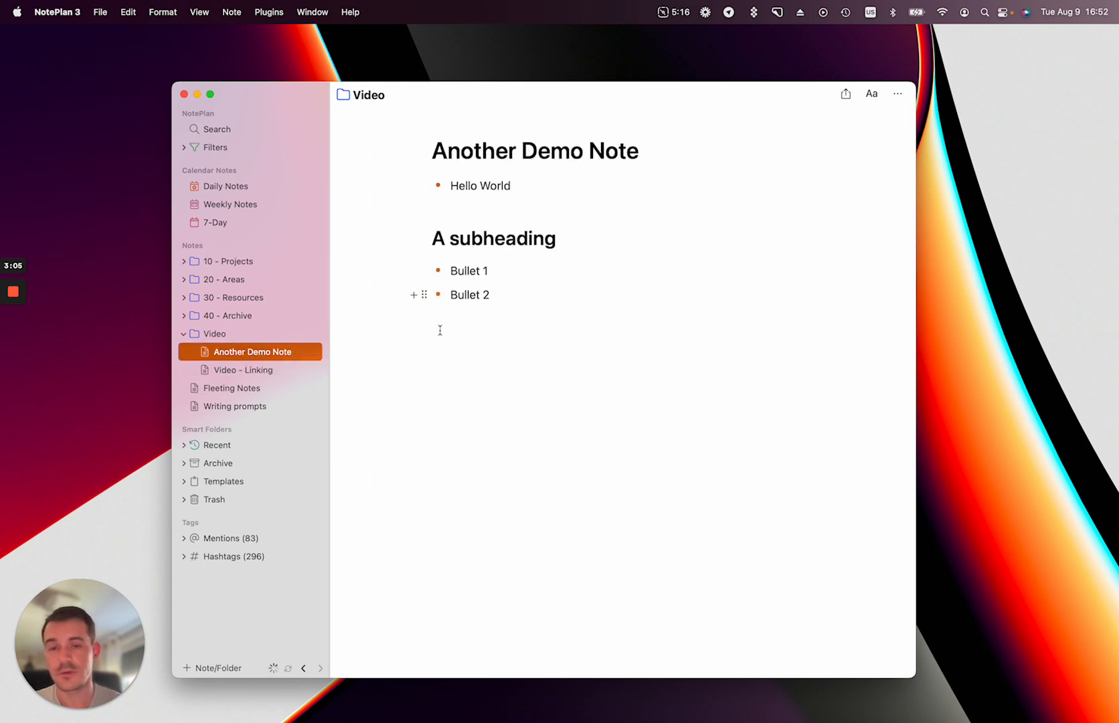
mouse_move(425, 238)
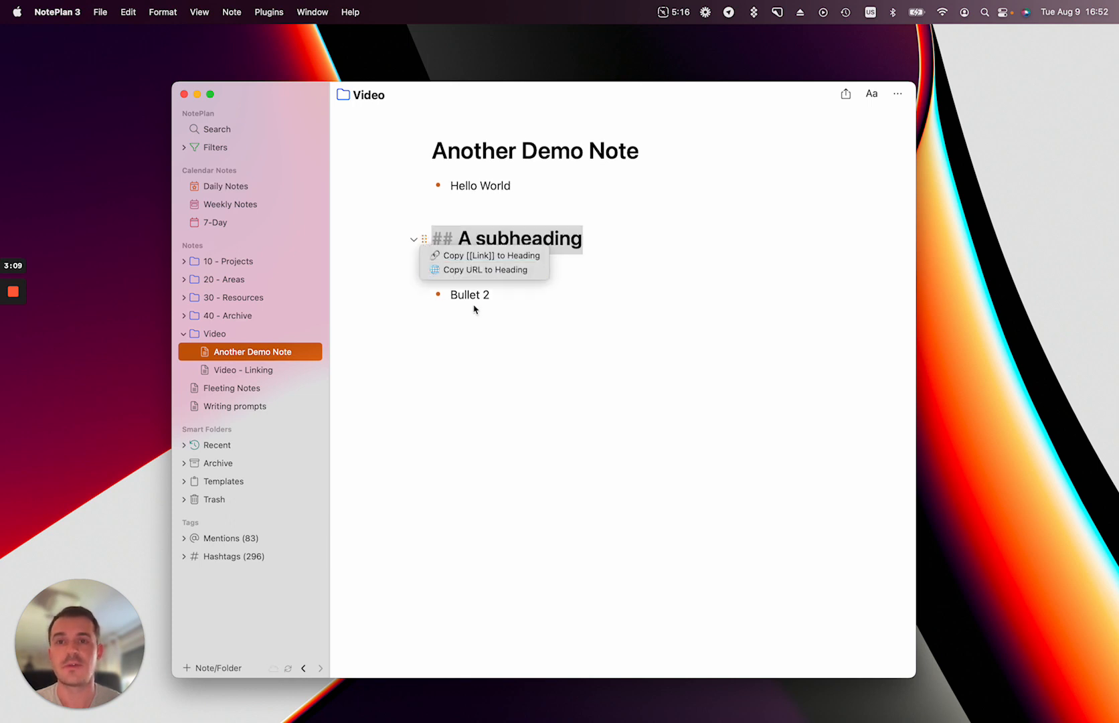
mouse_move(483, 270)
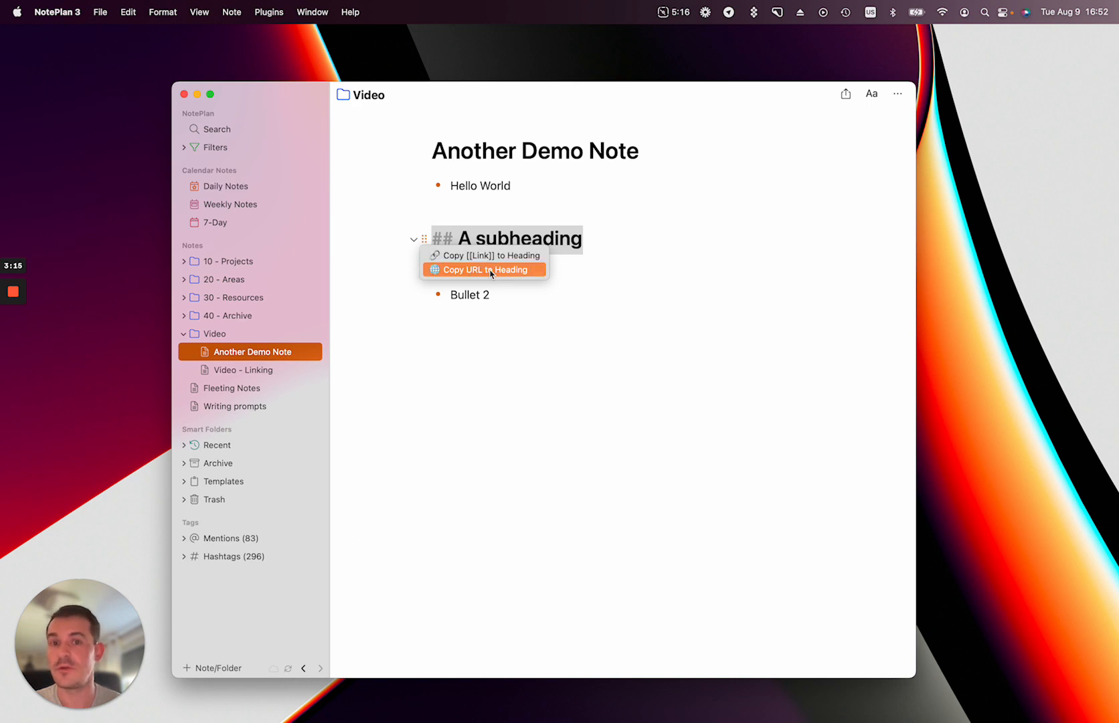
mouse_move(483, 254)
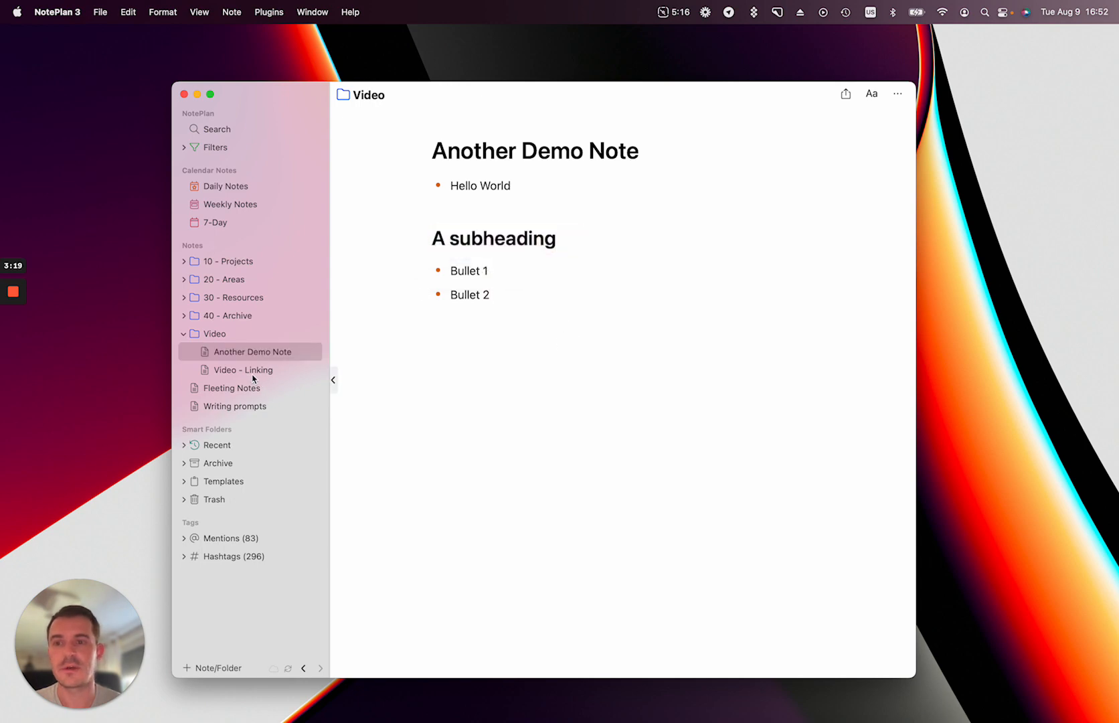
click(243, 369)
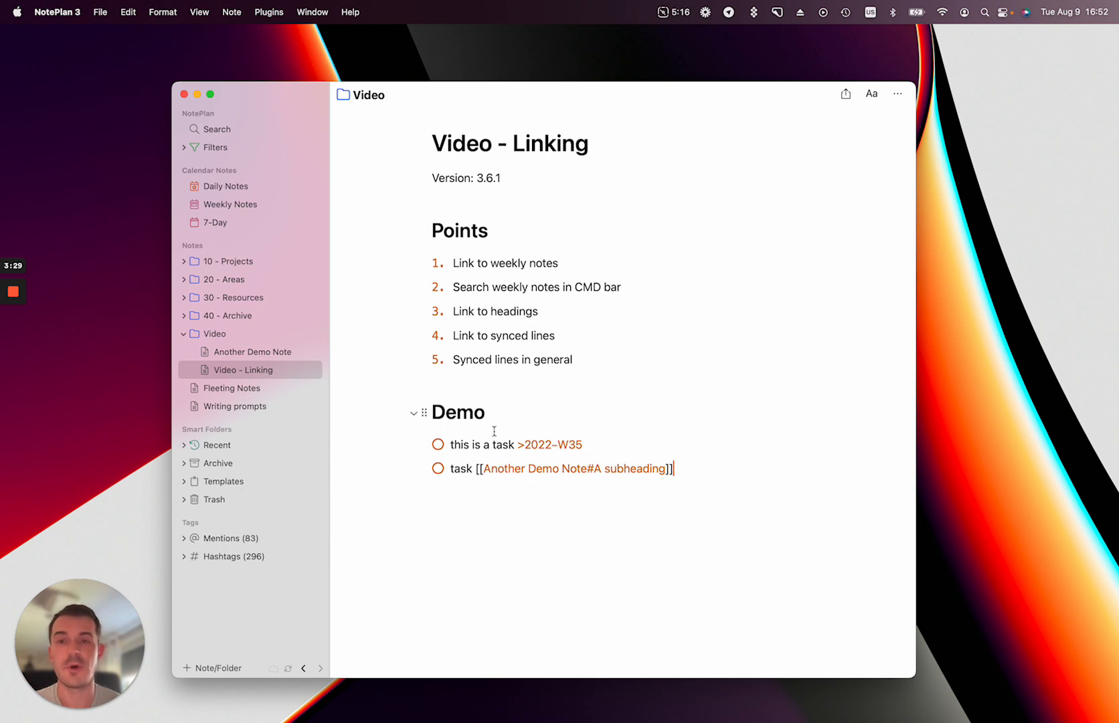
Follow the pasted [[Another Demo Note#A subheading]] link to see the task listed as its one reference.
double_click(493, 311)
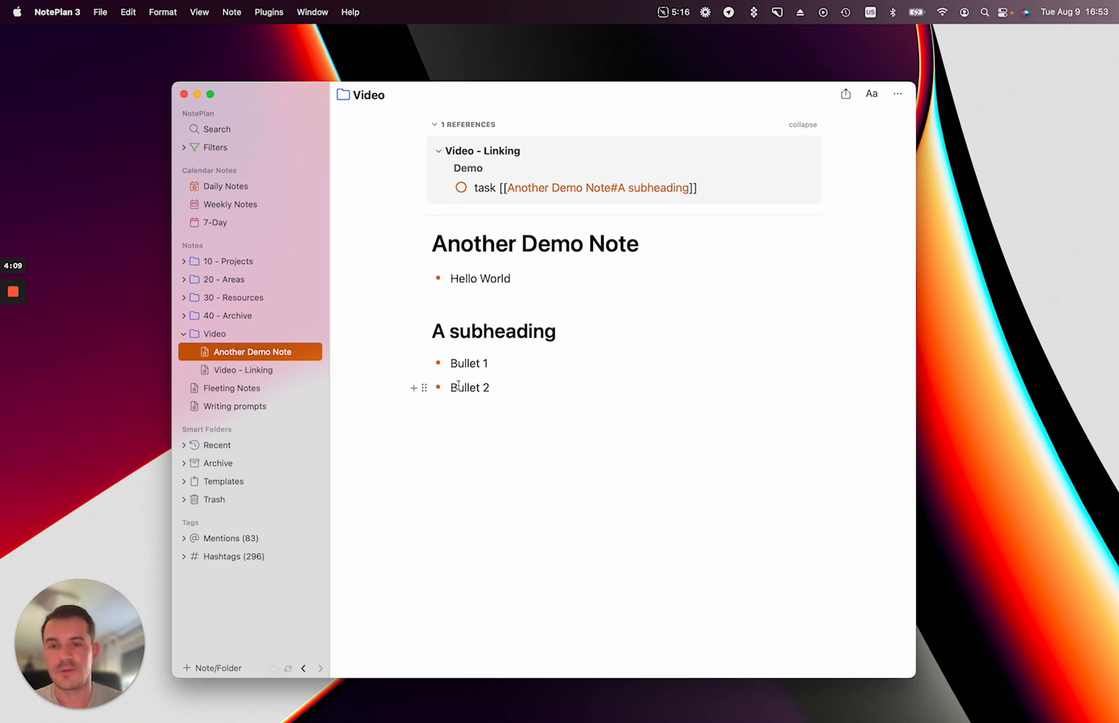
Copy Bullet 2 in Another Demo Note as a synced line from its handle menu.
click(422, 387)
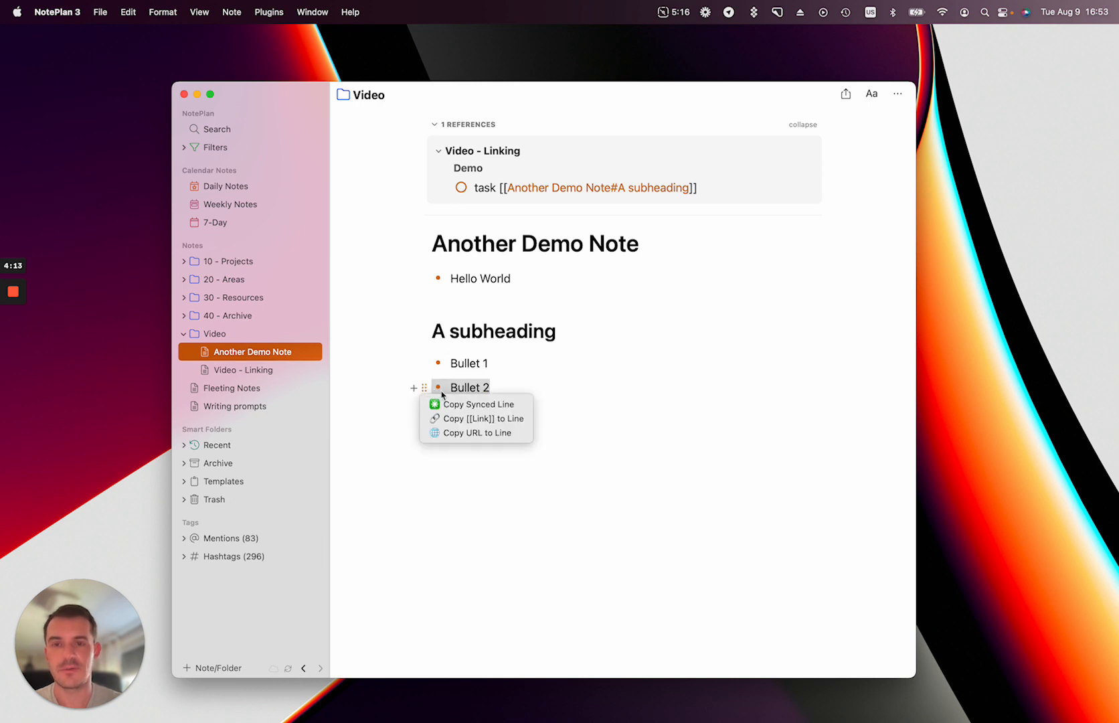
mouse_move(475, 433)
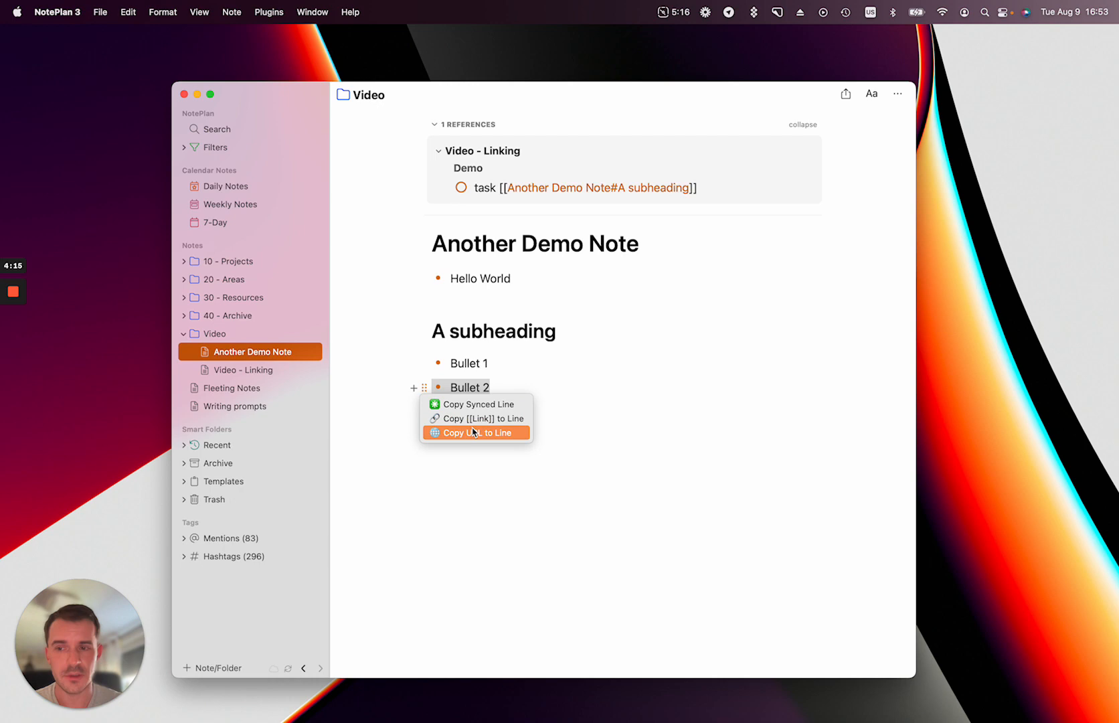
mouse_move(475, 418)
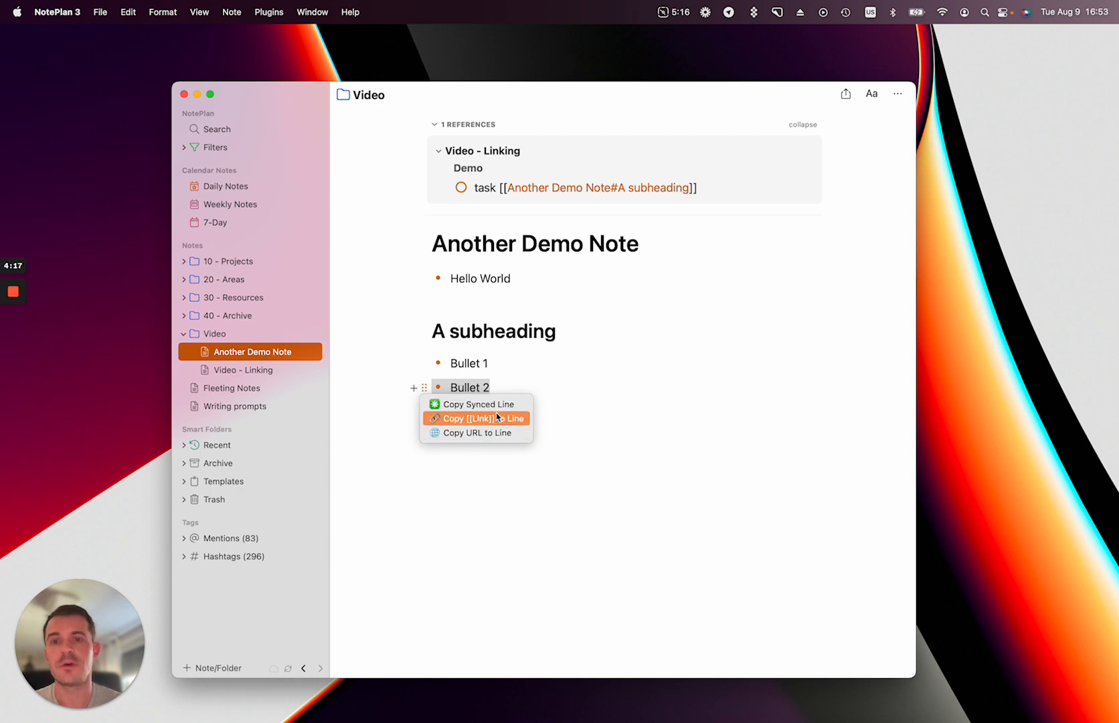
mouse_move(475, 403)
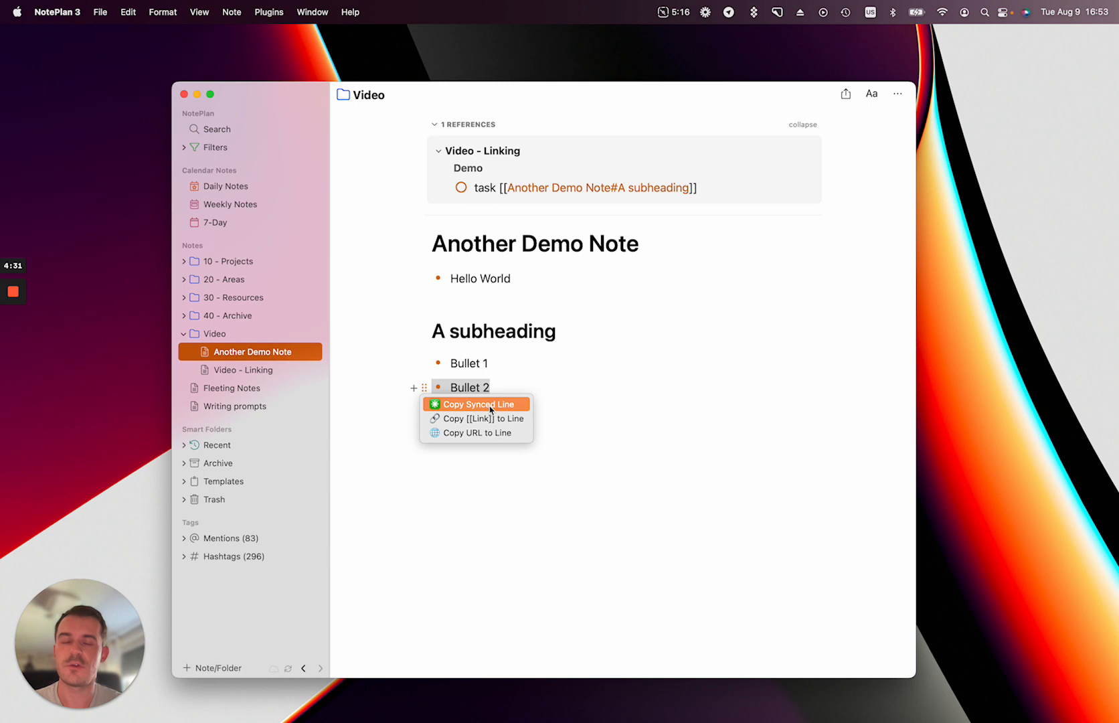
mouse_move(475, 418)
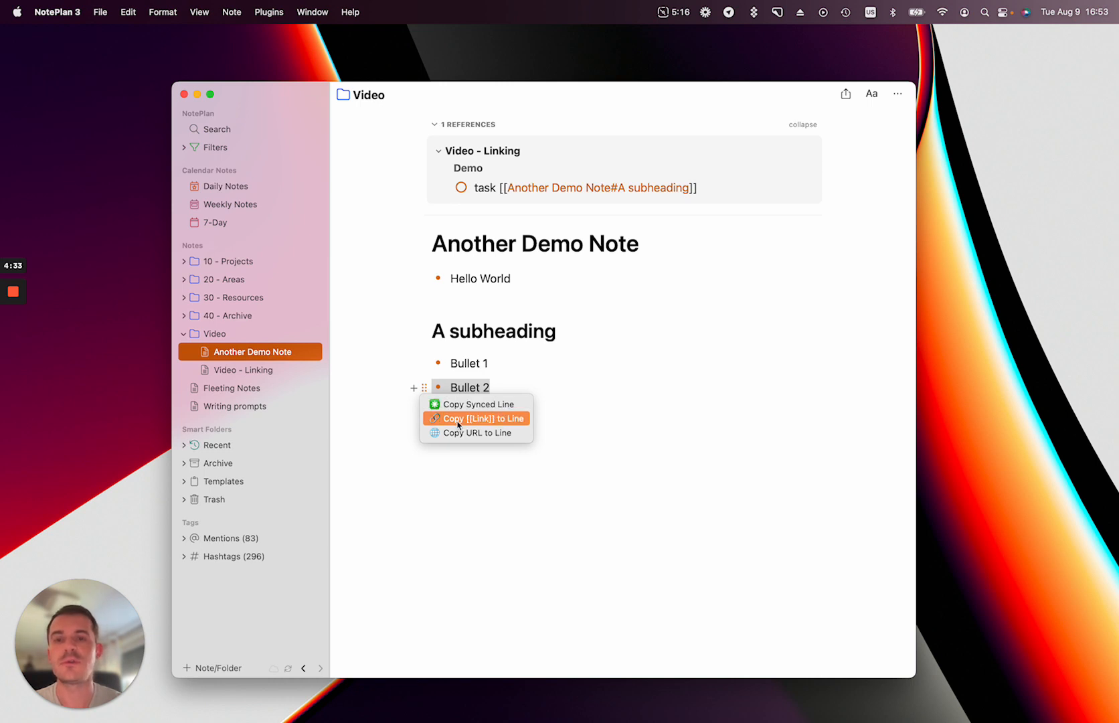
click(476, 418)
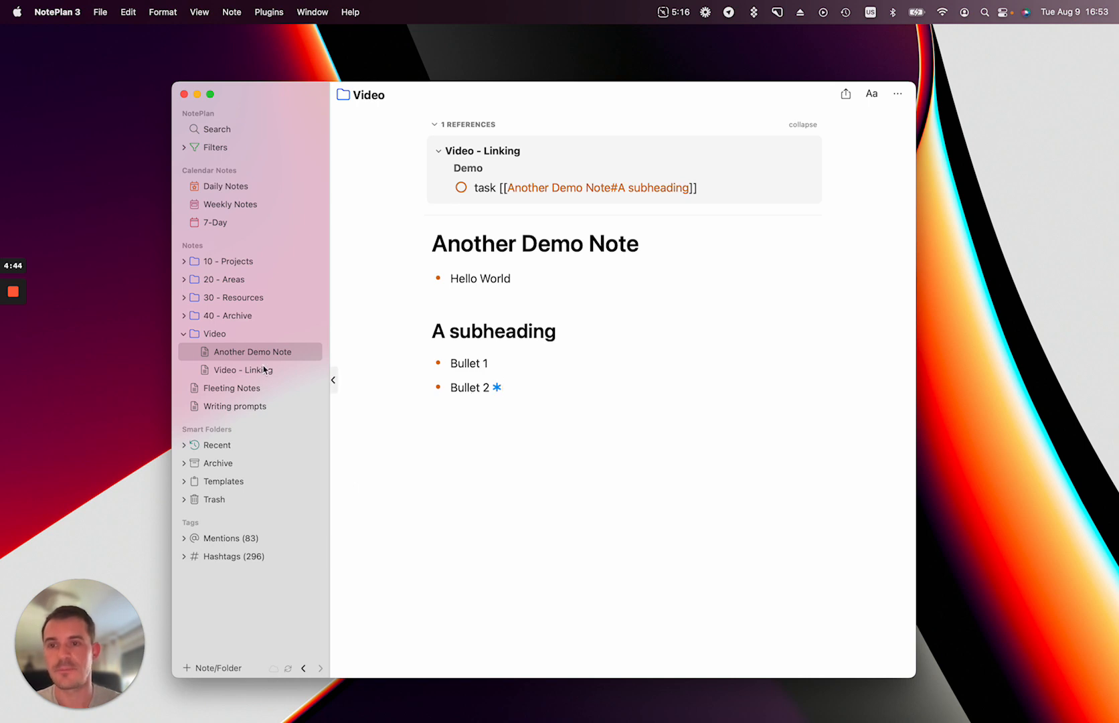
Add a third Demo task 'Look into [[Another Demo Note^lm1rkv]]' in Video - Linking as a line link.
click(242, 370)
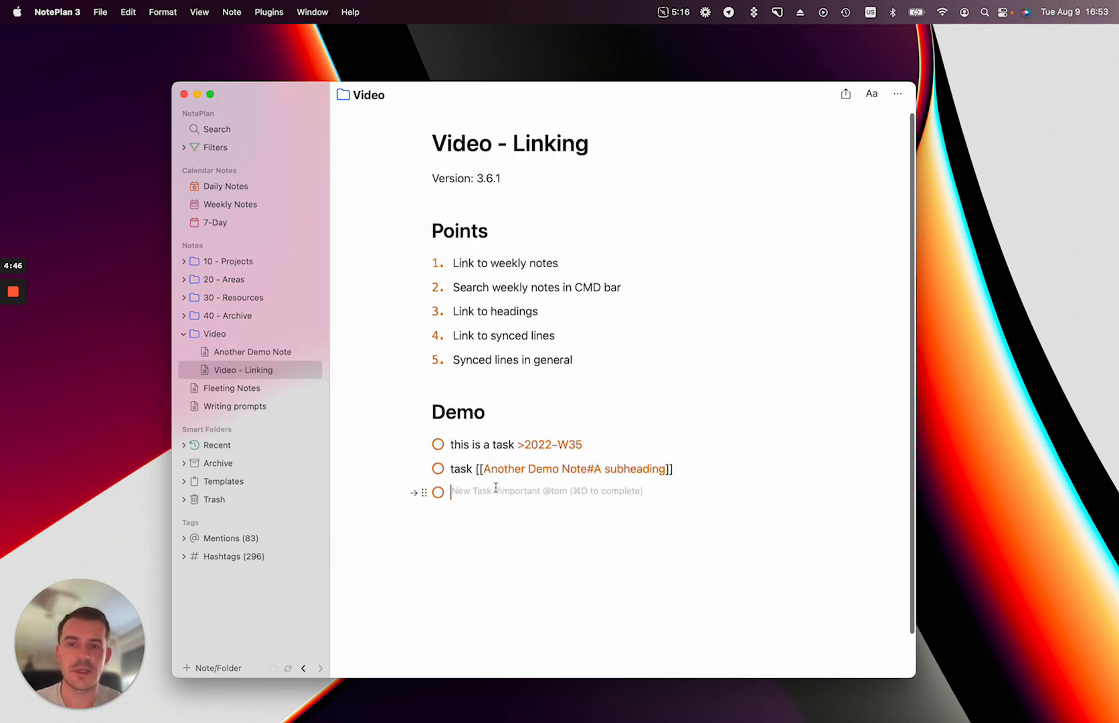
text(Look)
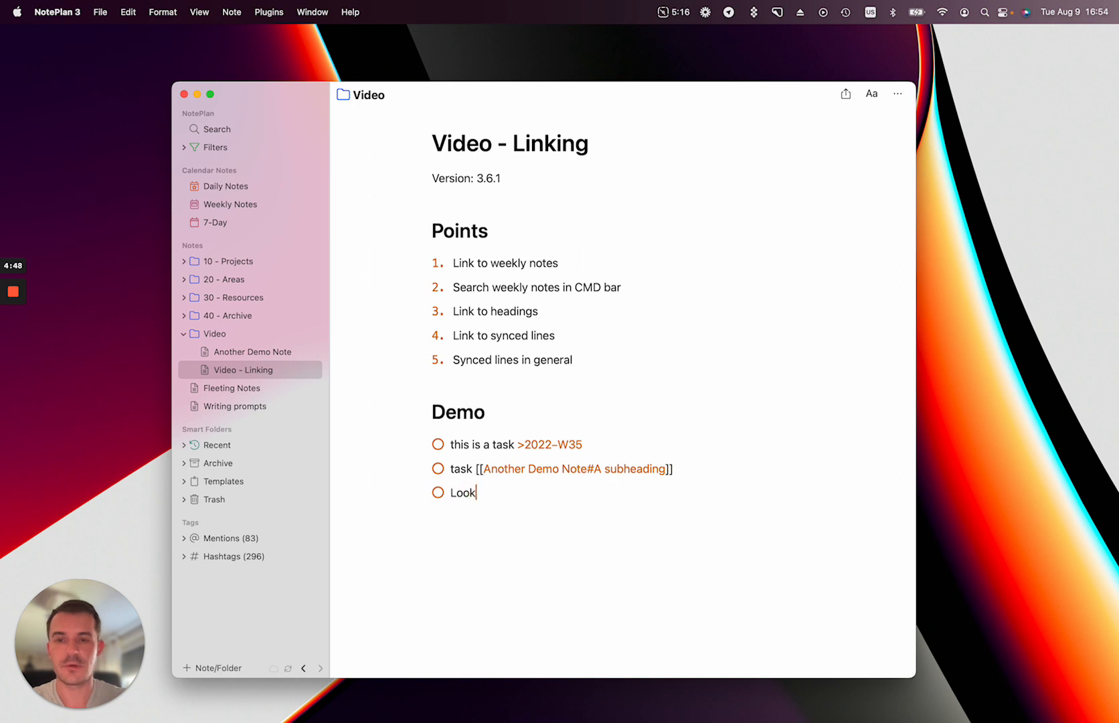
text(into [[Another Demo Note^lm1rkv]])
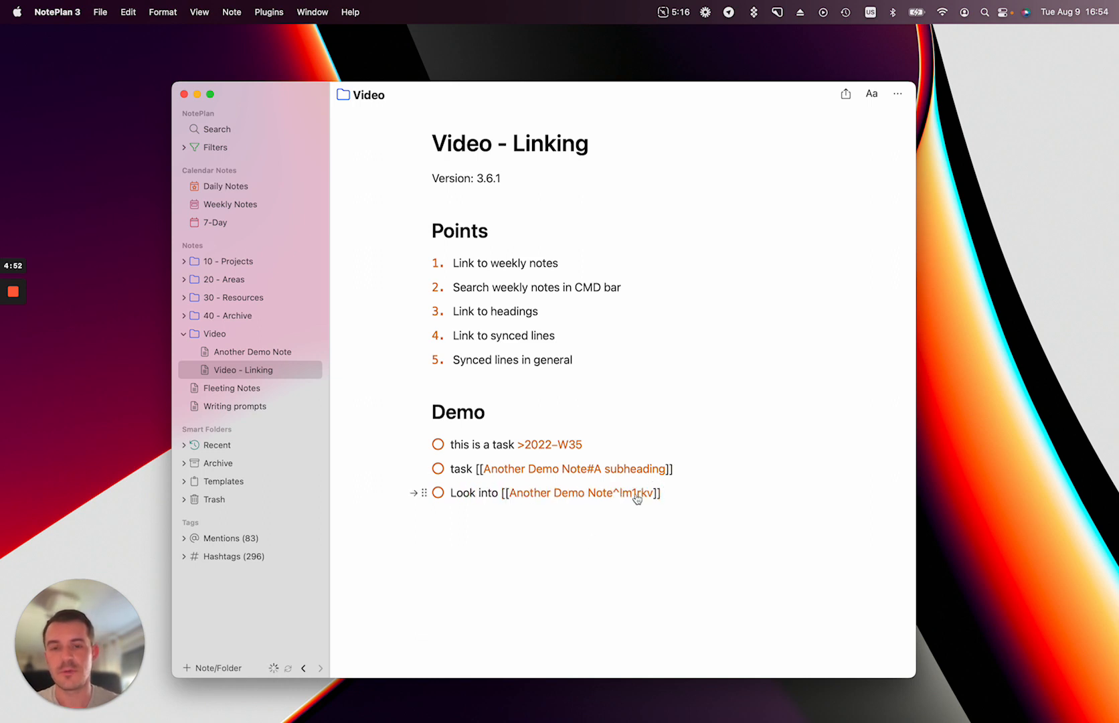
click(490, 493)
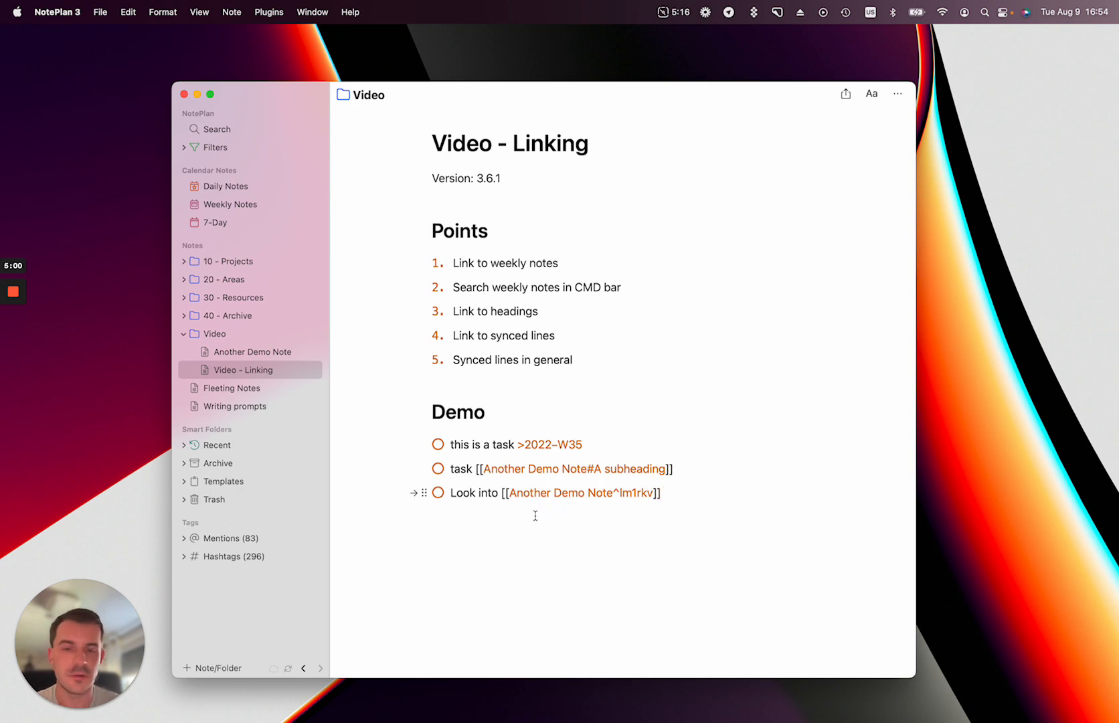
click(661, 492)
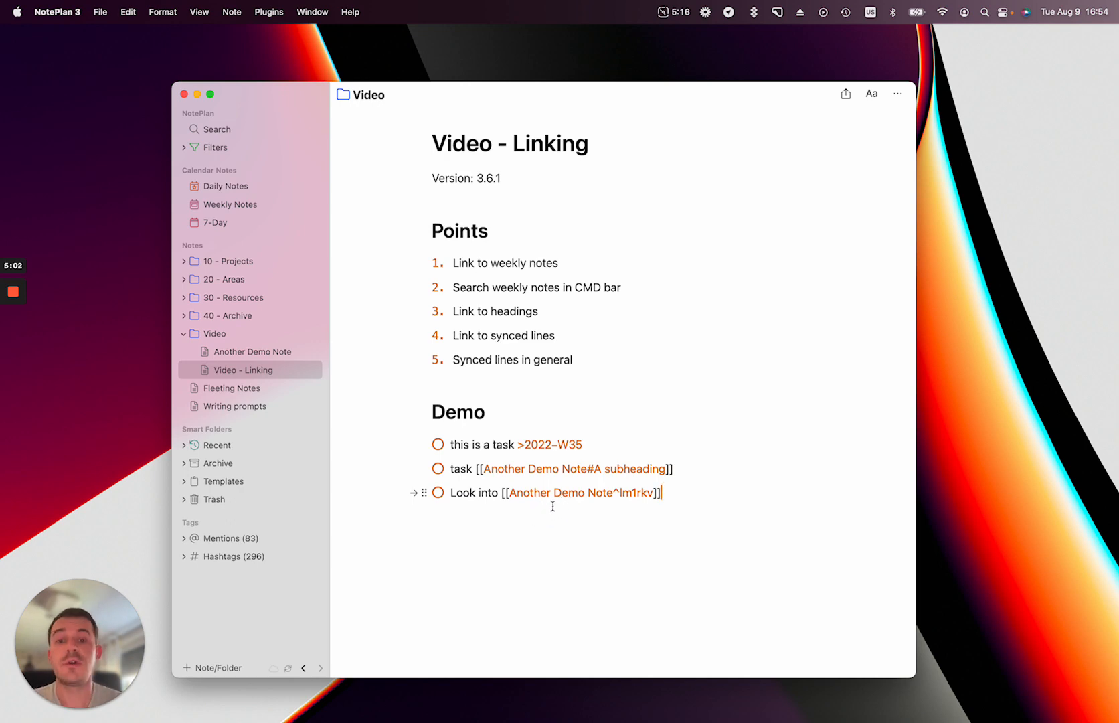
mouse_move(537, 503)
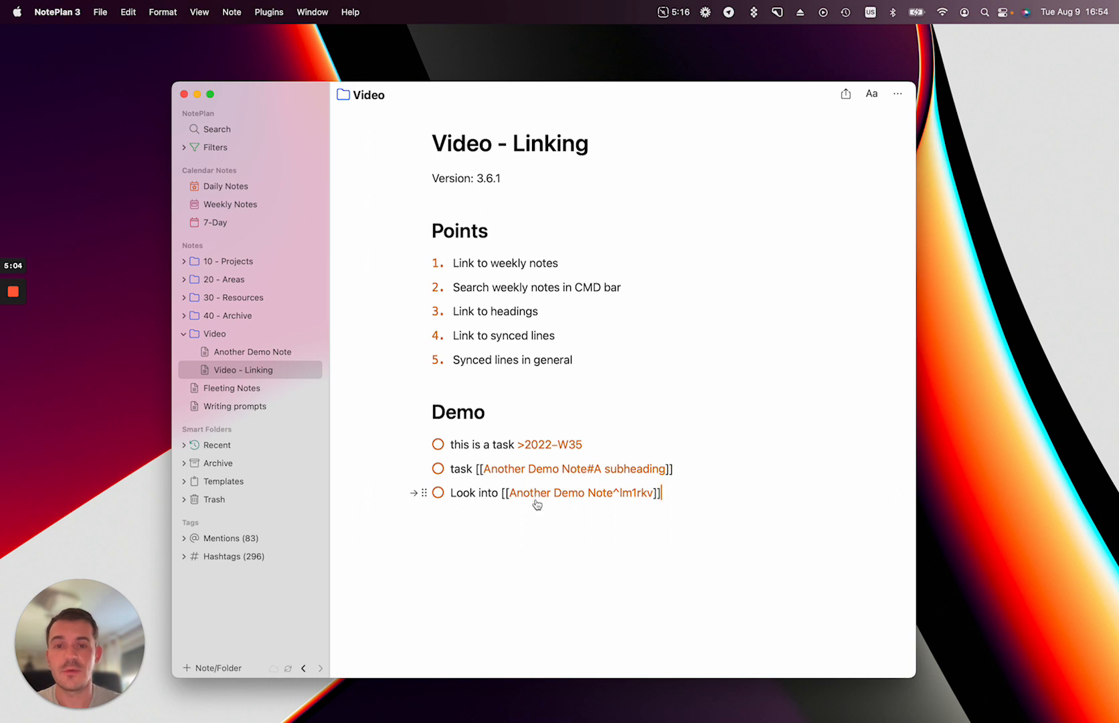
Follow the line link to jump to Bullet 2 in Another Demo Note, now showing two references.
click(584, 492)
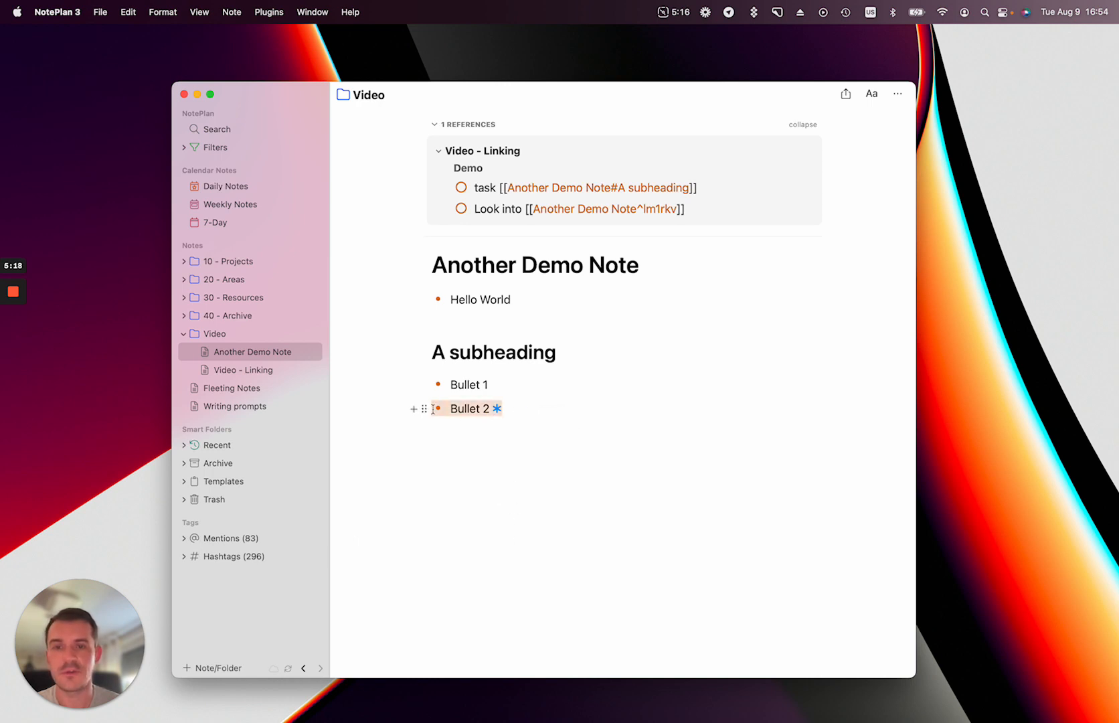
Paste the synced Bullet 2 line into Video - Linking and list its linked notes from the asterisk.
click(246, 369)
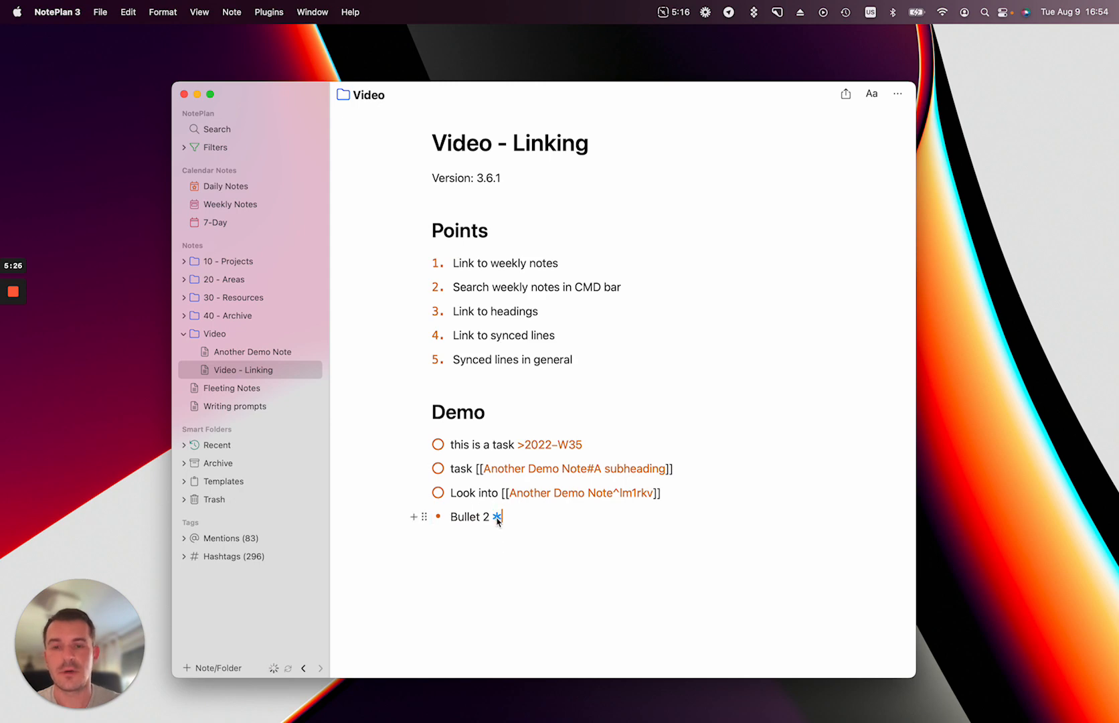
text(*)
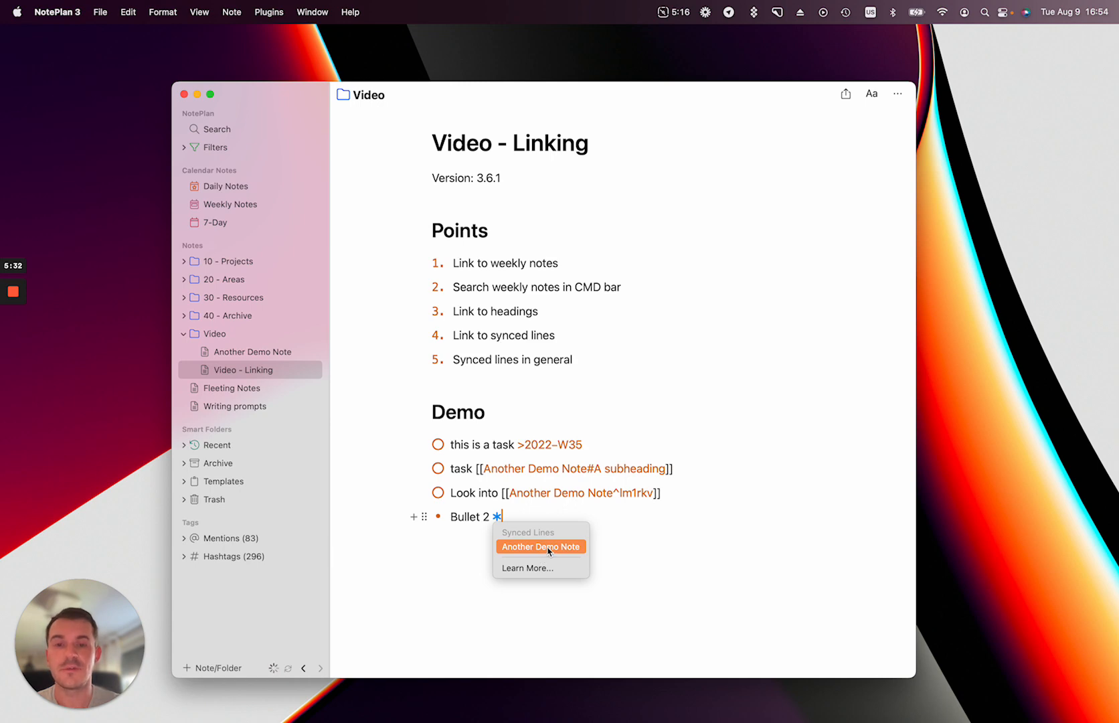
click(541, 546)
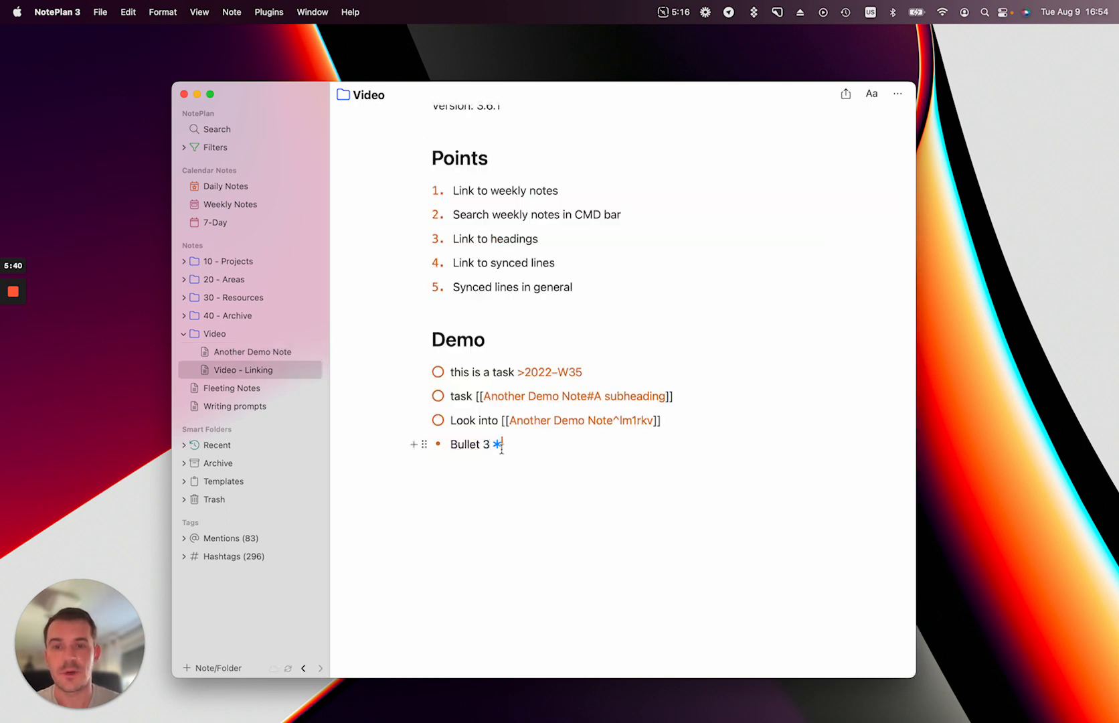
Confirm Another Demo Note's synced bullet reads 'Bullet 3', then return to Video - Linking.
click(254, 350)
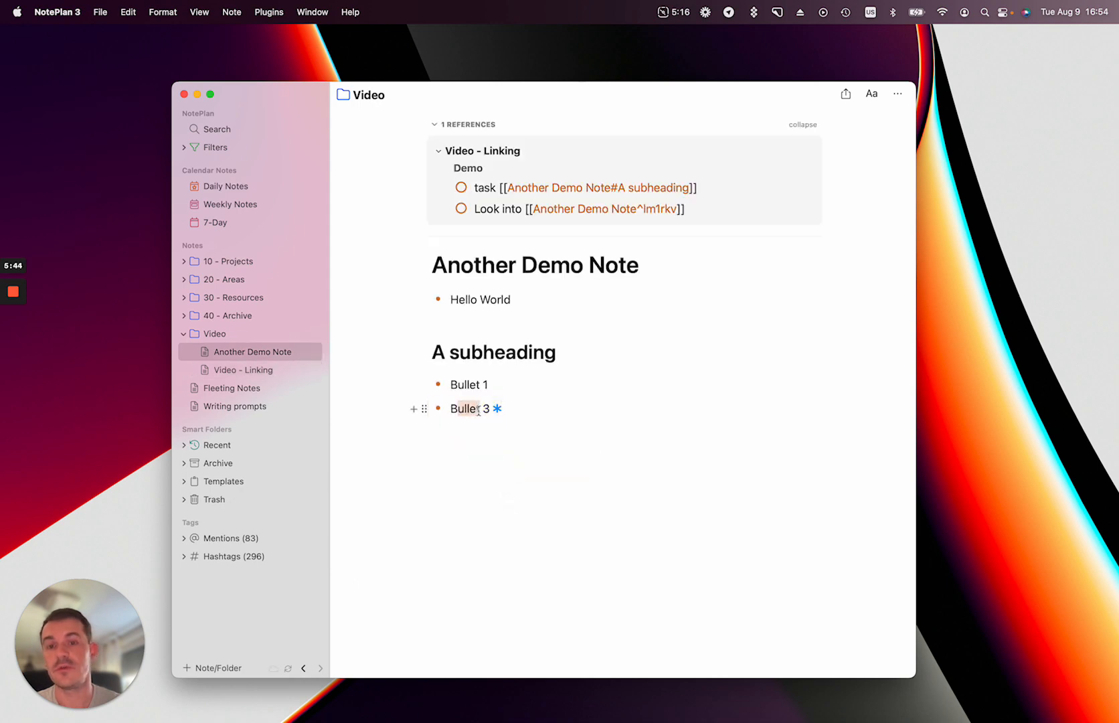
click(246, 369)
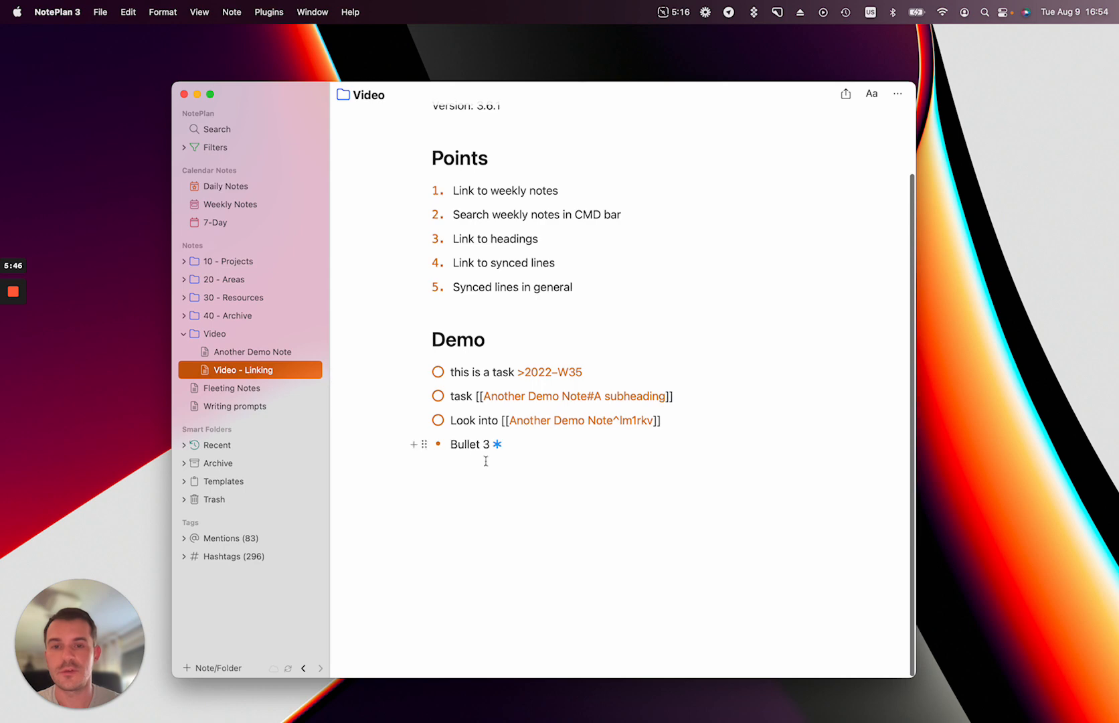
double_click(468, 443)
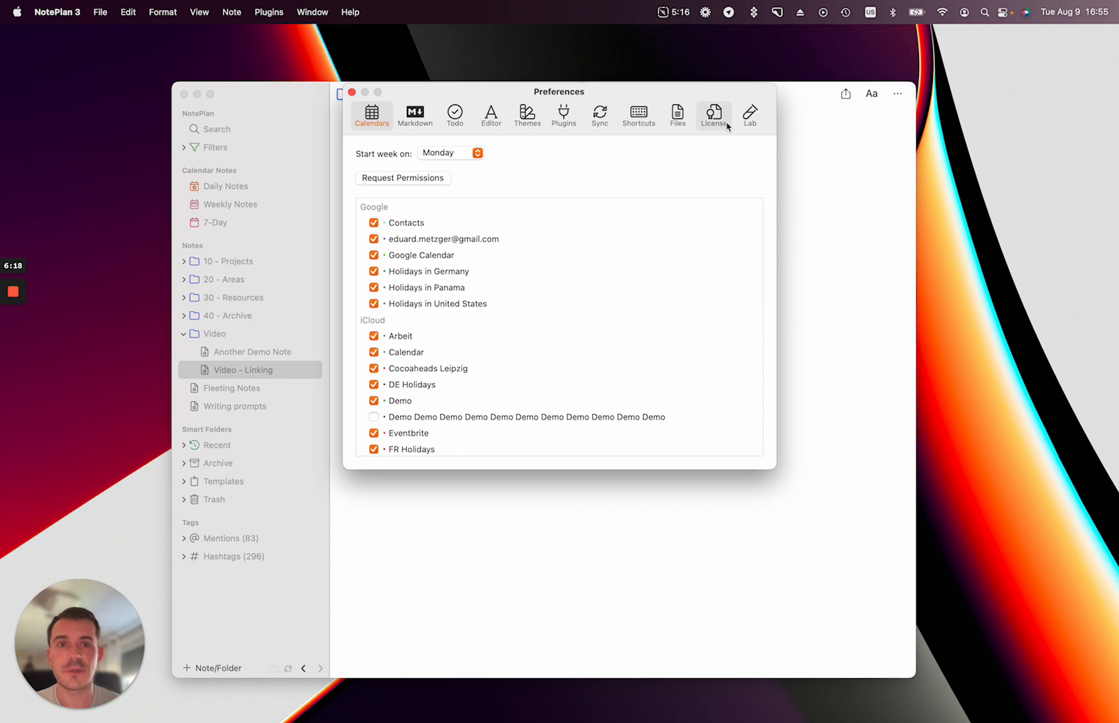
Enable the Synced Lines options in the Lab settings and close Preferences.
click(748, 123)
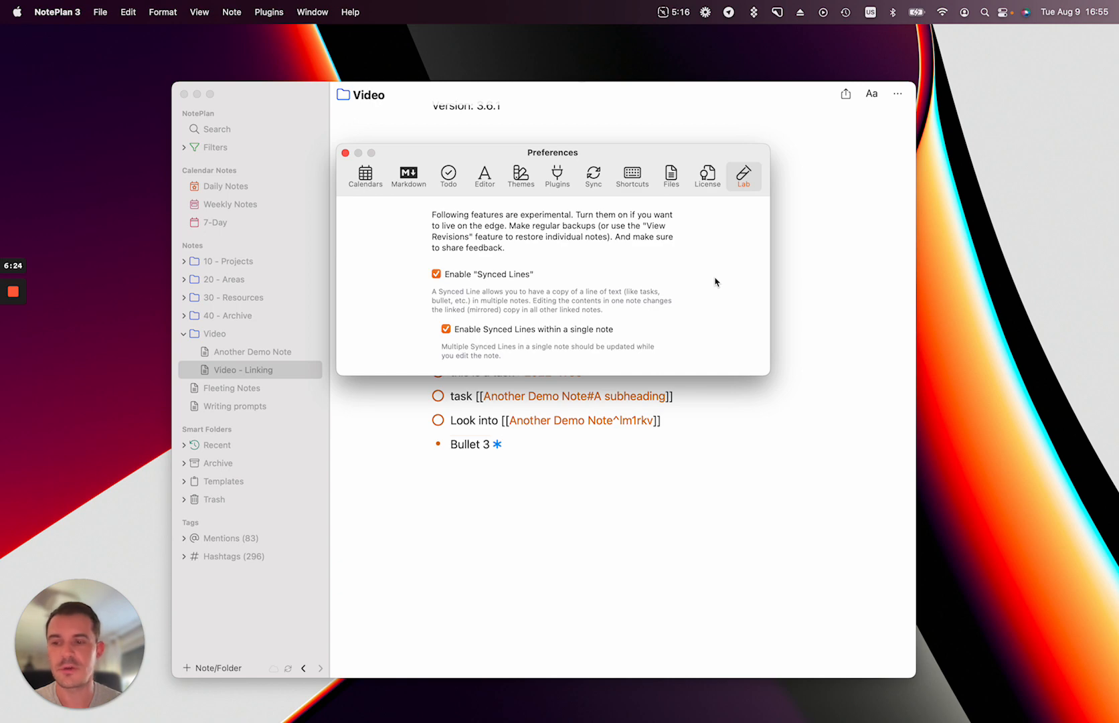
mouse_move(471, 280)
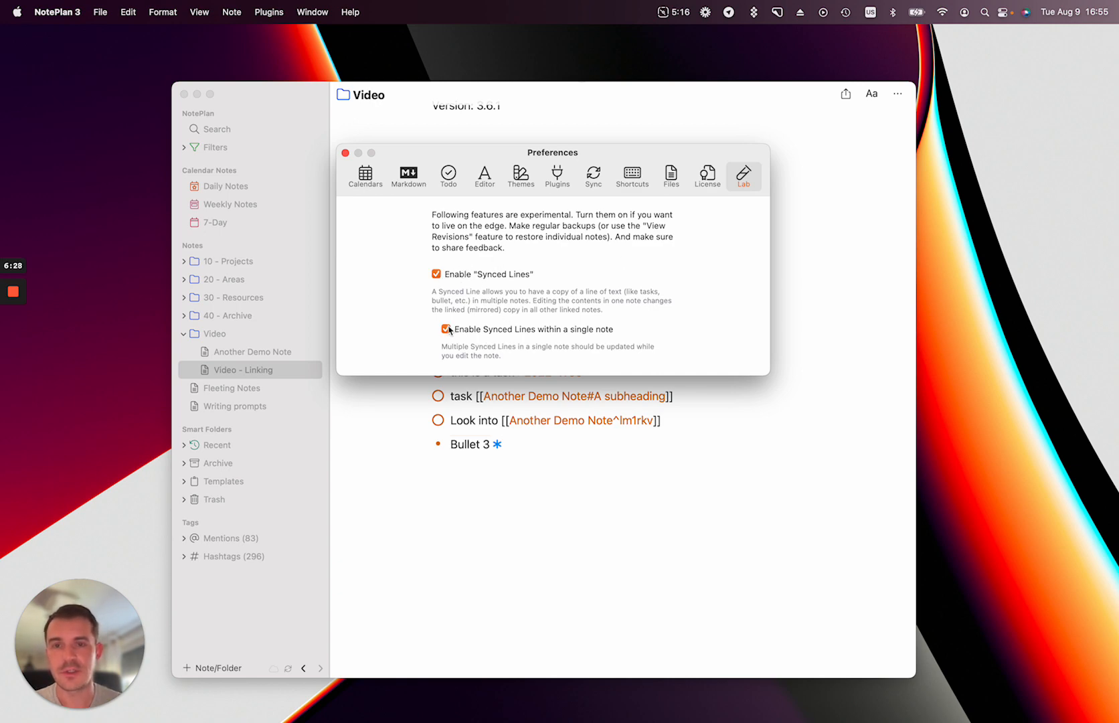
click(446, 329)
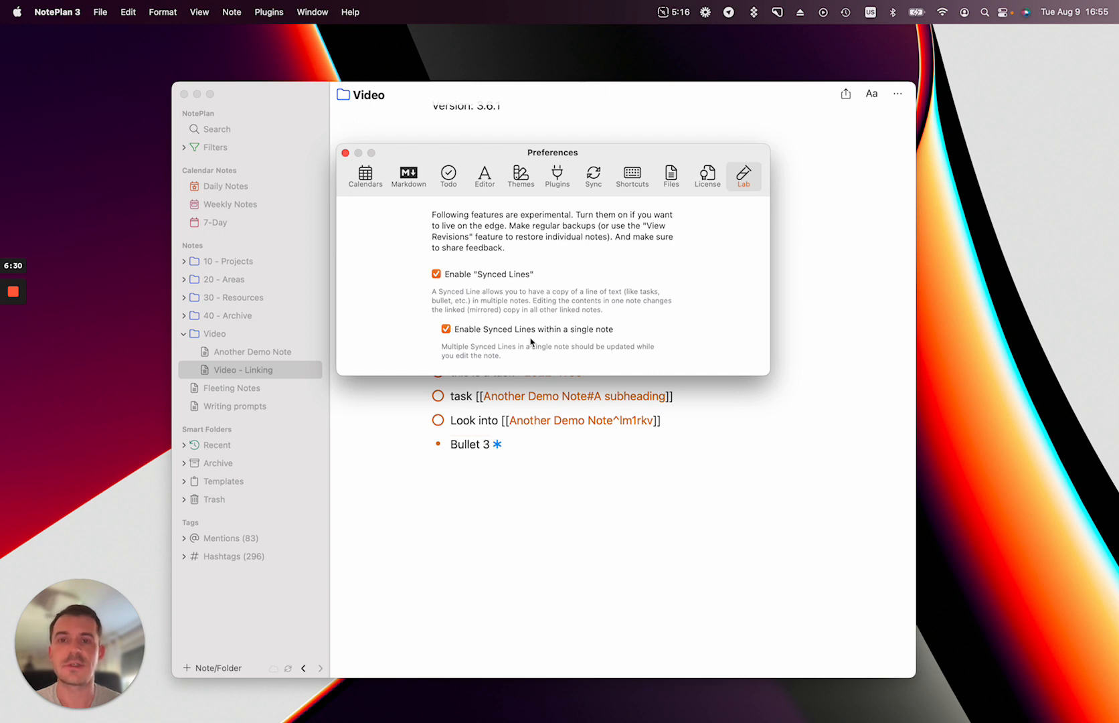
mouse_move(502, 342)
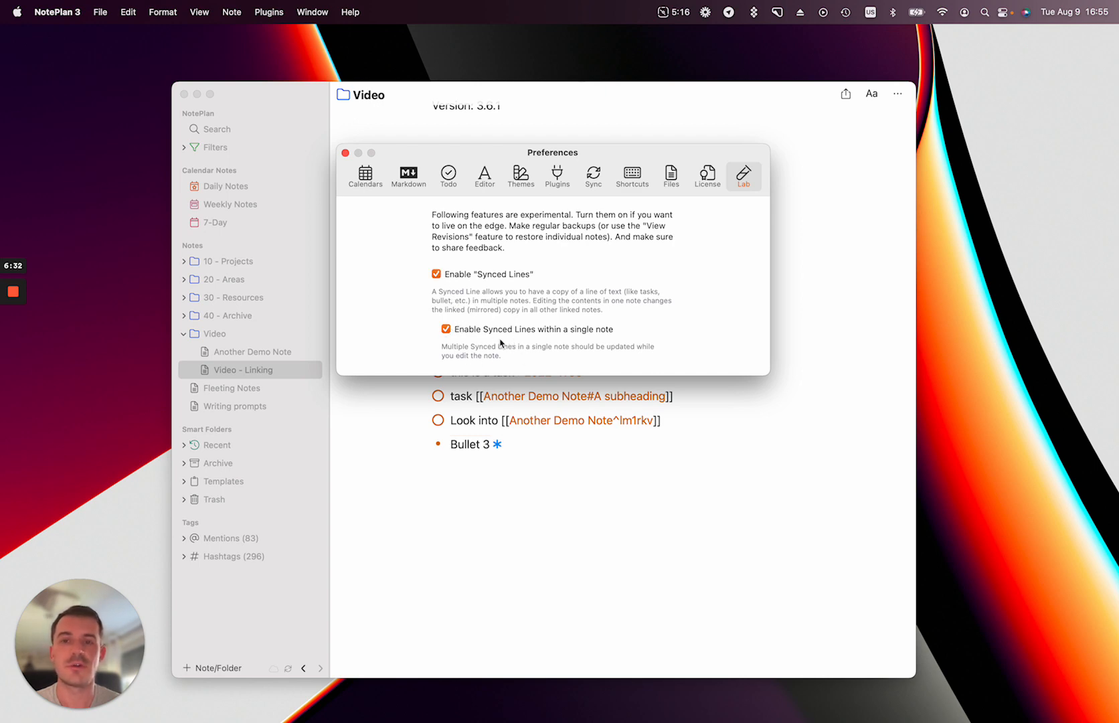
mouse_move(534, 465)
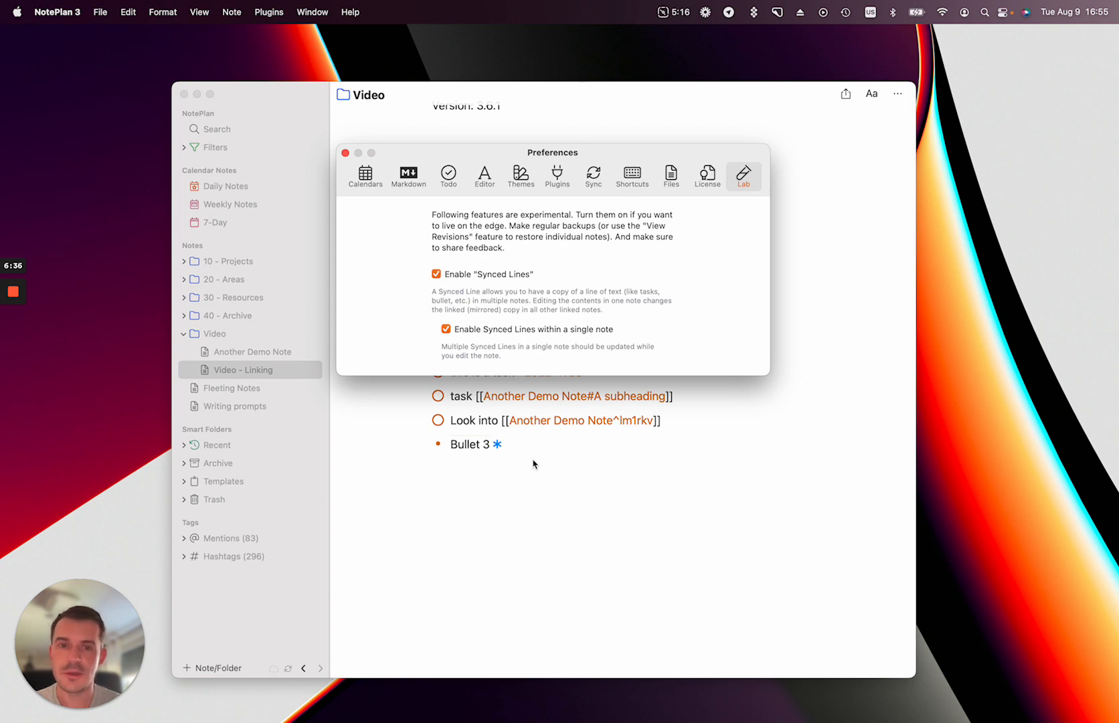
mouse_move(558, 338)
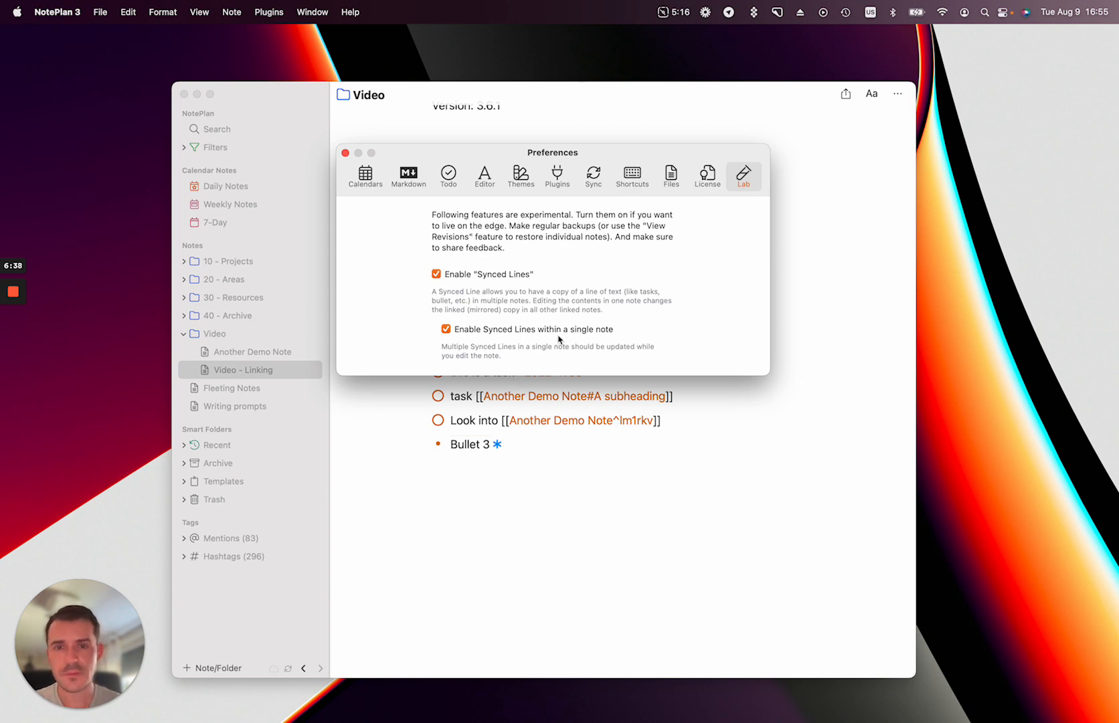
mouse_move(554, 453)
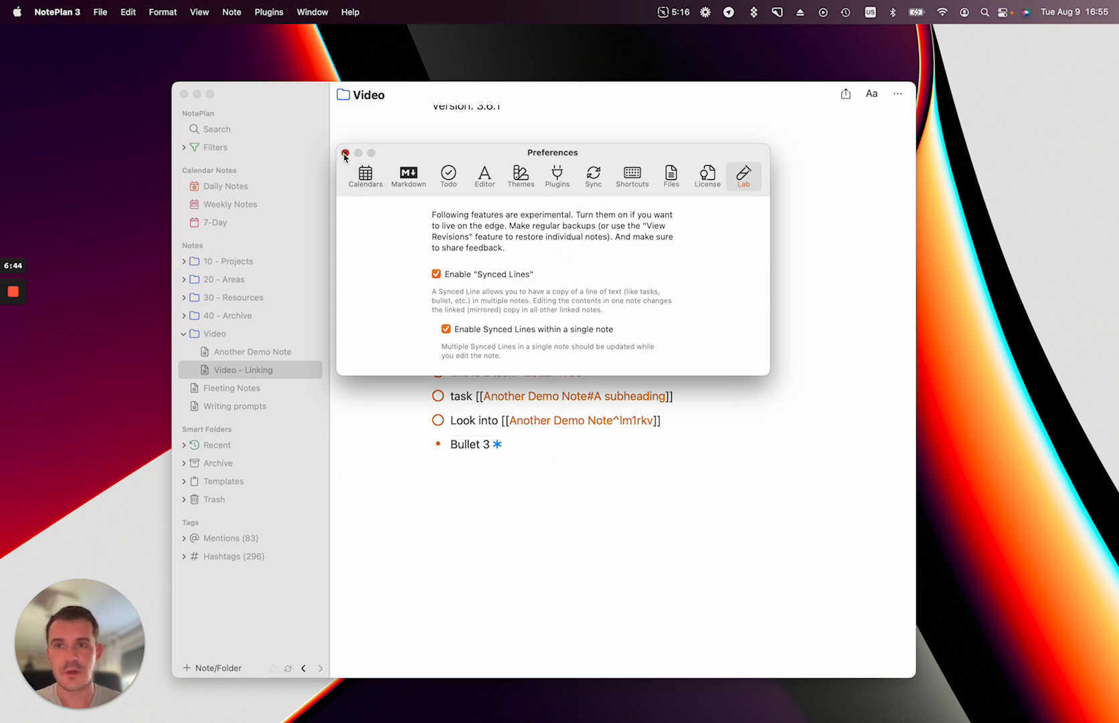
click(345, 153)
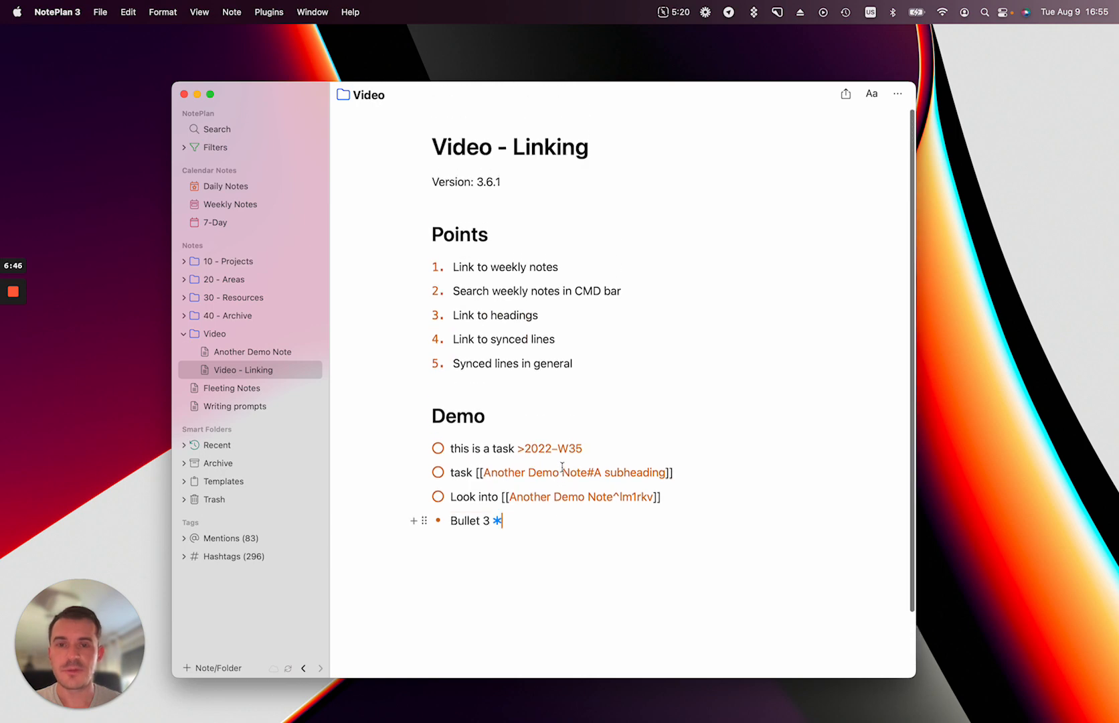
mouse_move(564, 471)
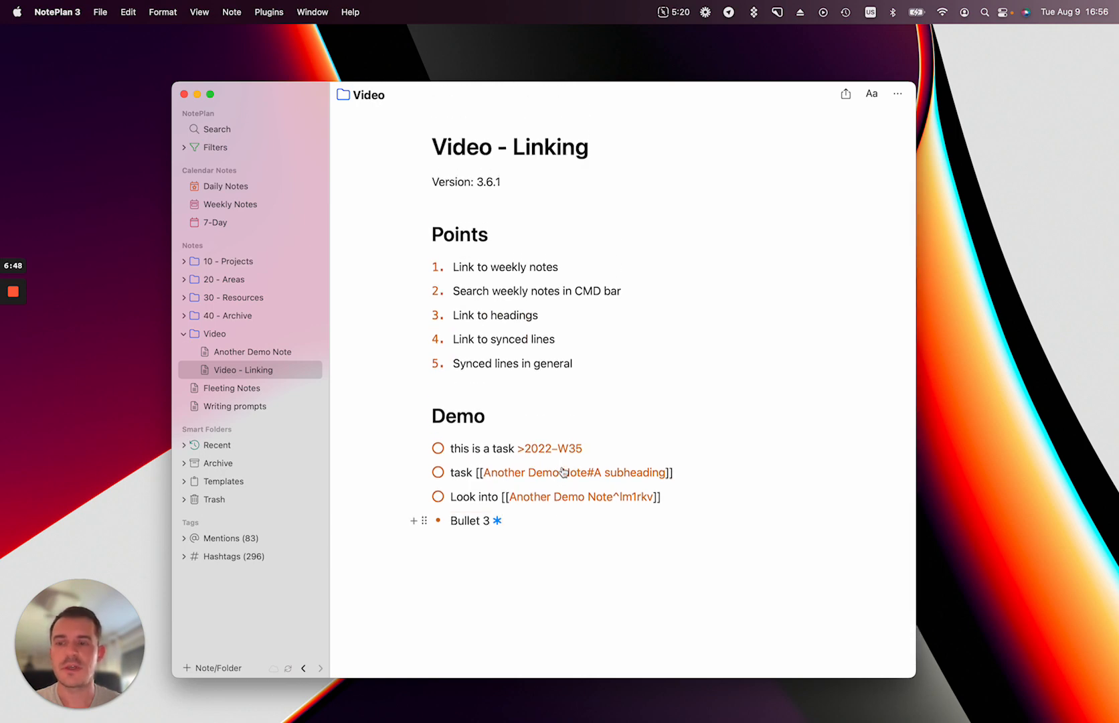